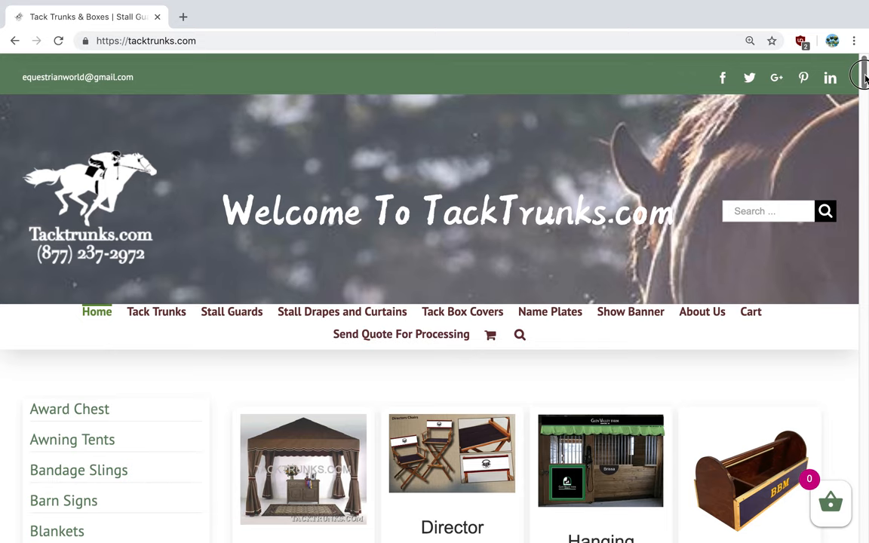
# Reach the footer sitemap and follow the Standard Colors link.
pyautogui.scroll(-3)
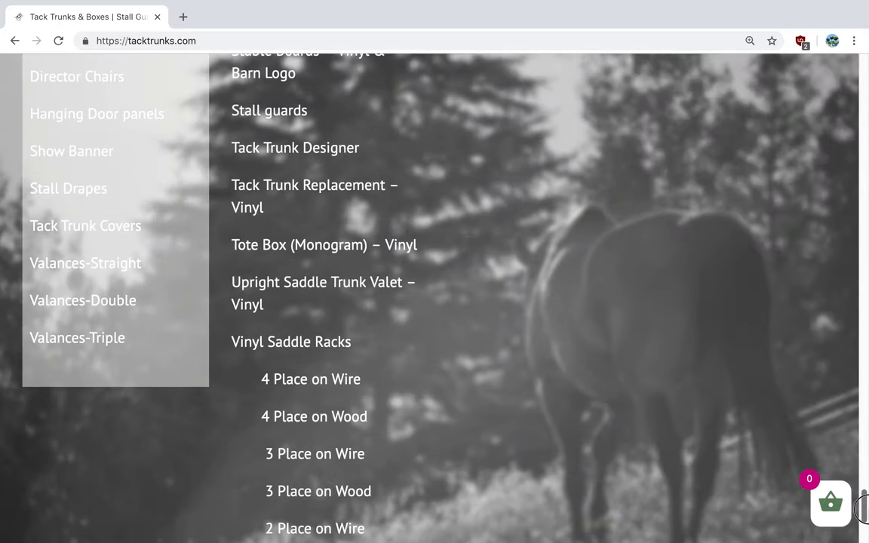
pyautogui.scroll(-3)
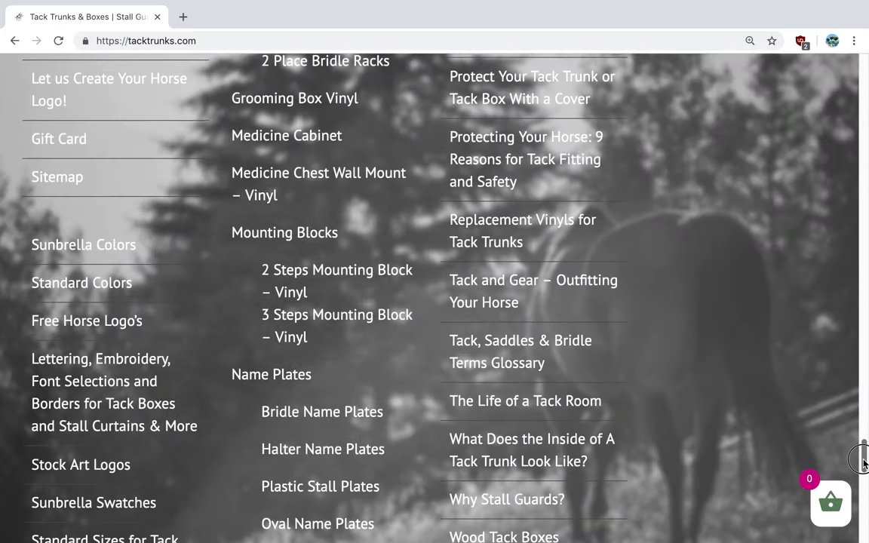
pyautogui.scroll(-3)
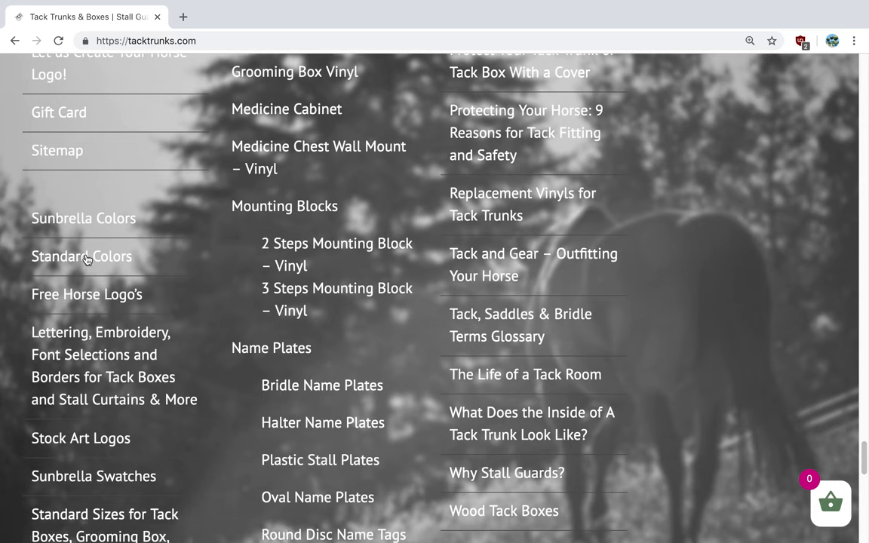
pyautogui.click(82, 257)
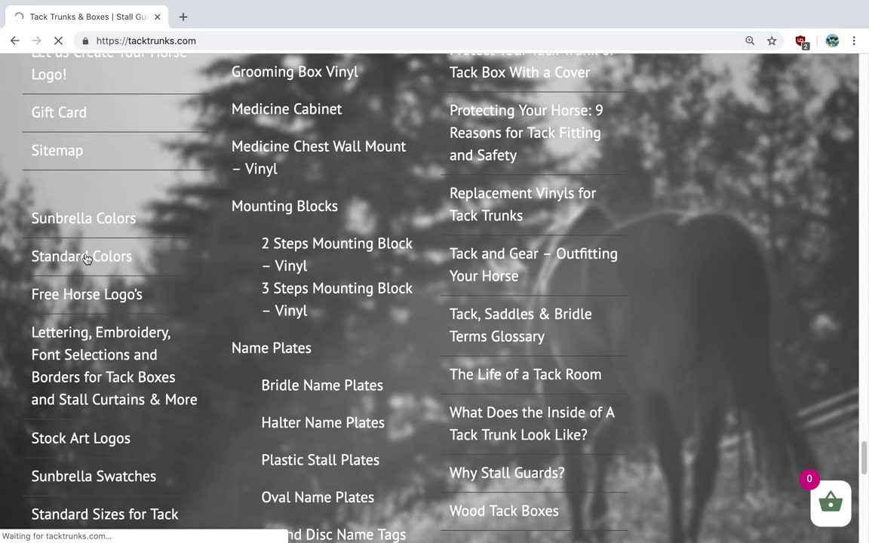
# Browse the vinyl colour swatch grid, noting Forest Green, then go back to the home page.
pyautogui.click(81, 256)
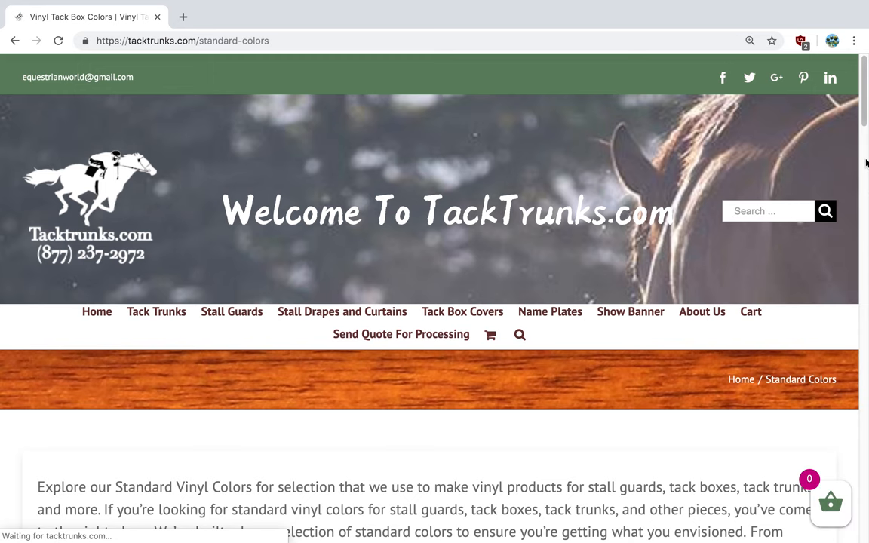
pyautogui.scroll(-3)
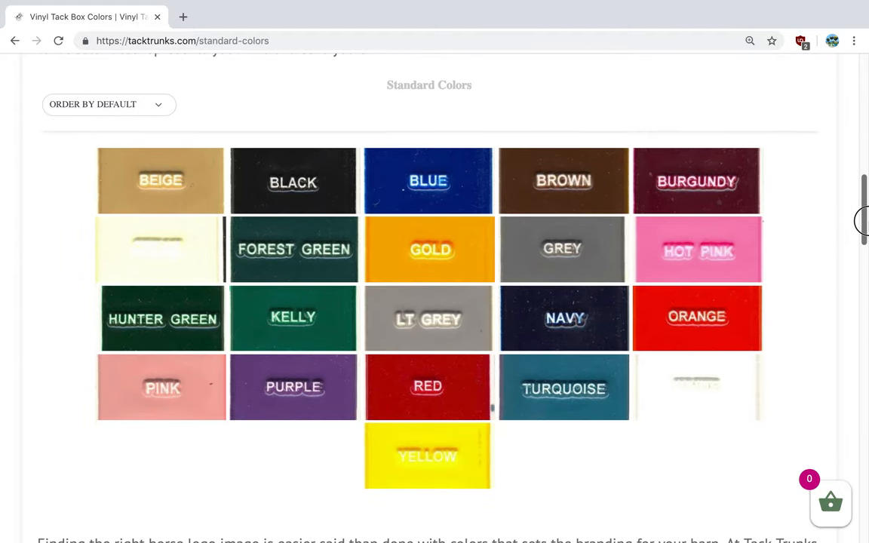
pyautogui.moveTo(728, 369)
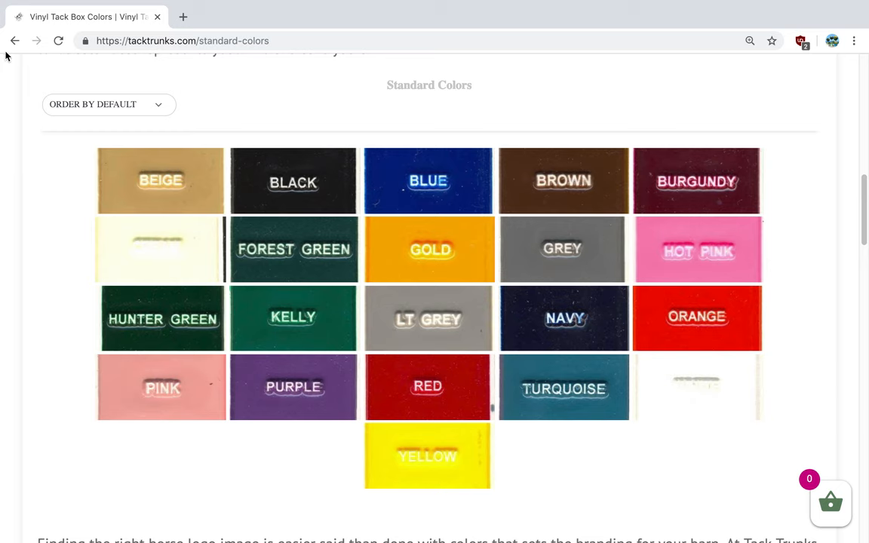
pyautogui.click(15, 41)
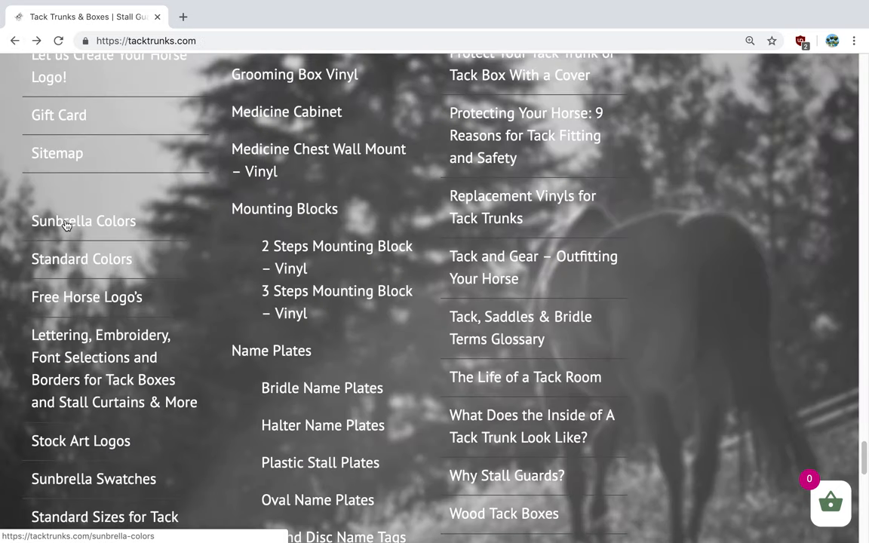
pyautogui.click(83, 221)
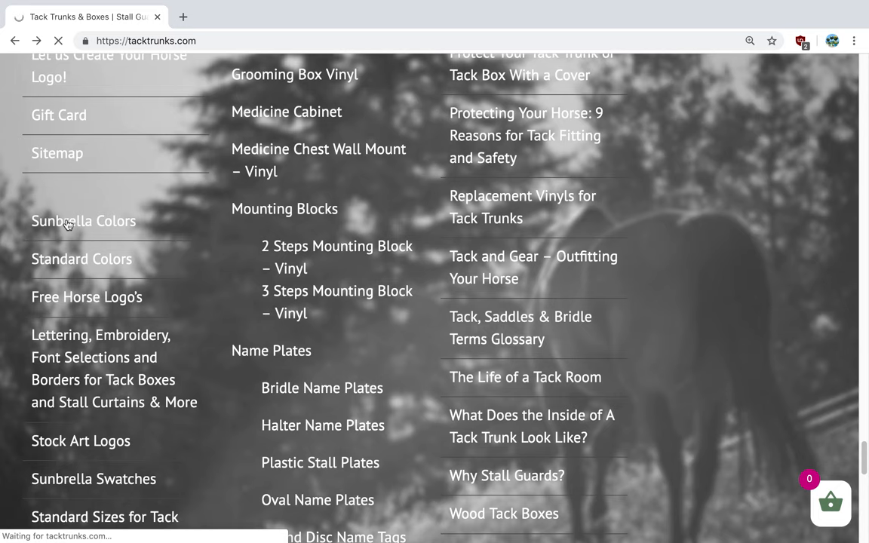
pyautogui.click(83, 221)
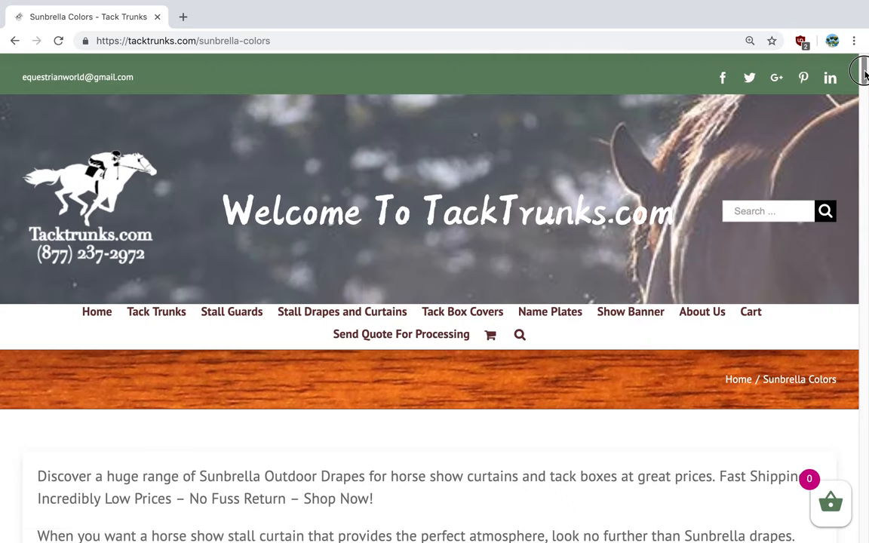
pyautogui.scroll(-3)
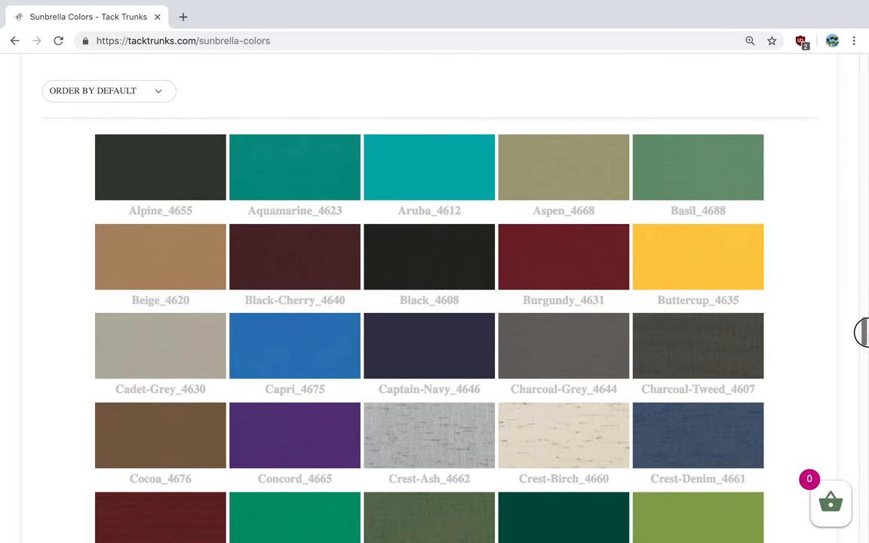
pyautogui.scroll(-3)
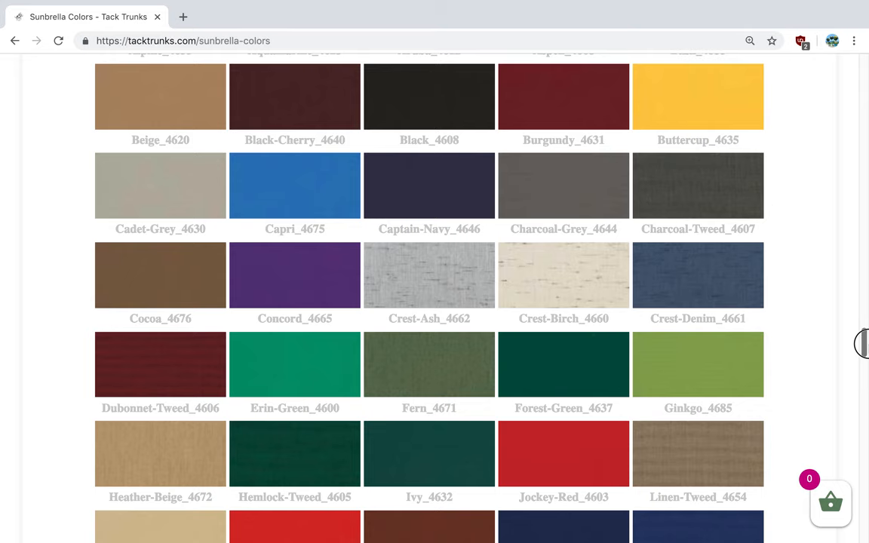
pyautogui.scroll(-3)
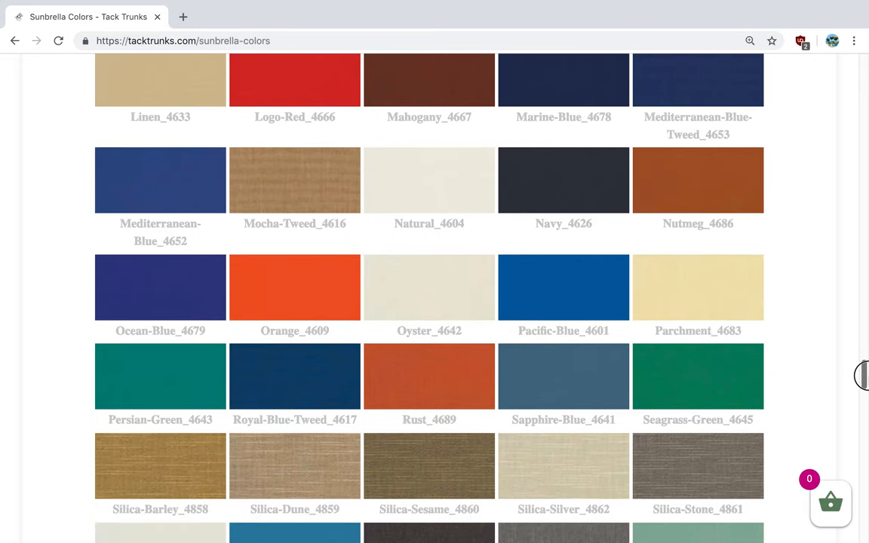
pyautogui.scroll(-3)
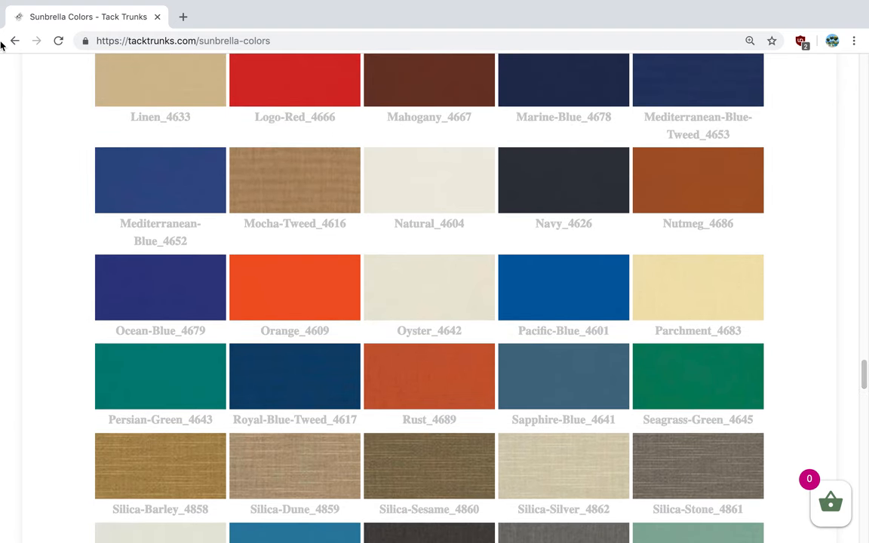
pyautogui.click(15, 41)
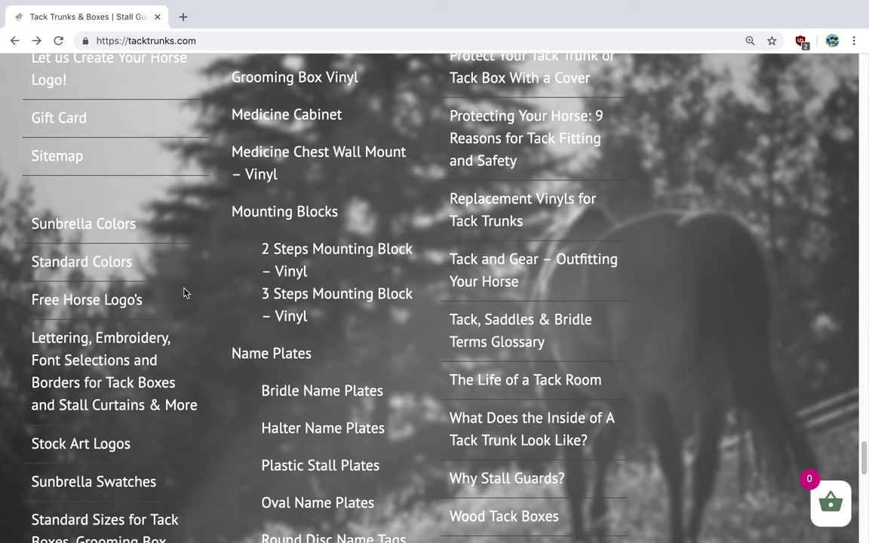
pyautogui.moveTo(193, 305)
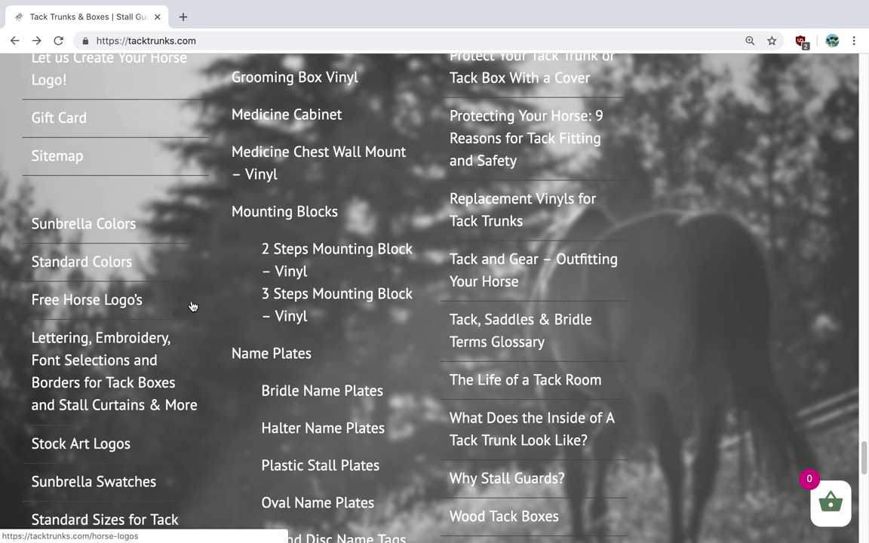
pyautogui.click(86, 298)
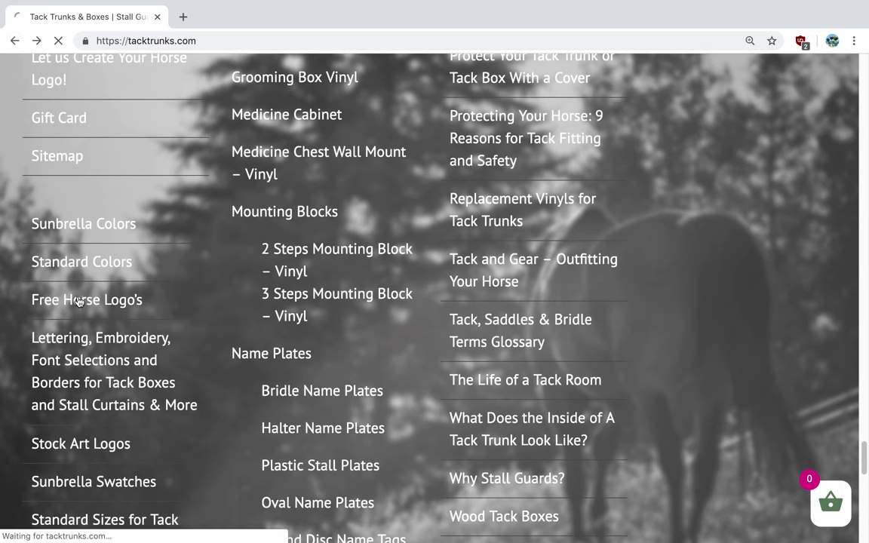
pyautogui.click(86, 299)
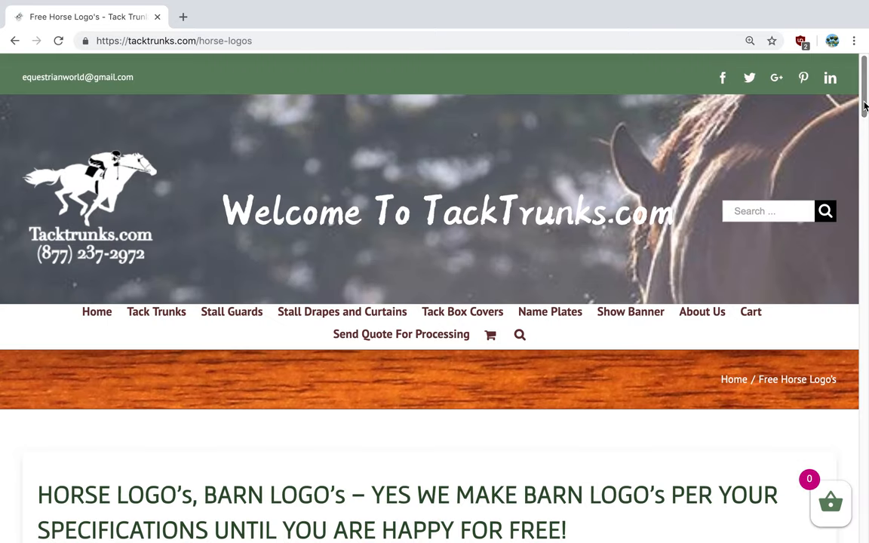
pyautogui.scroll(-3)
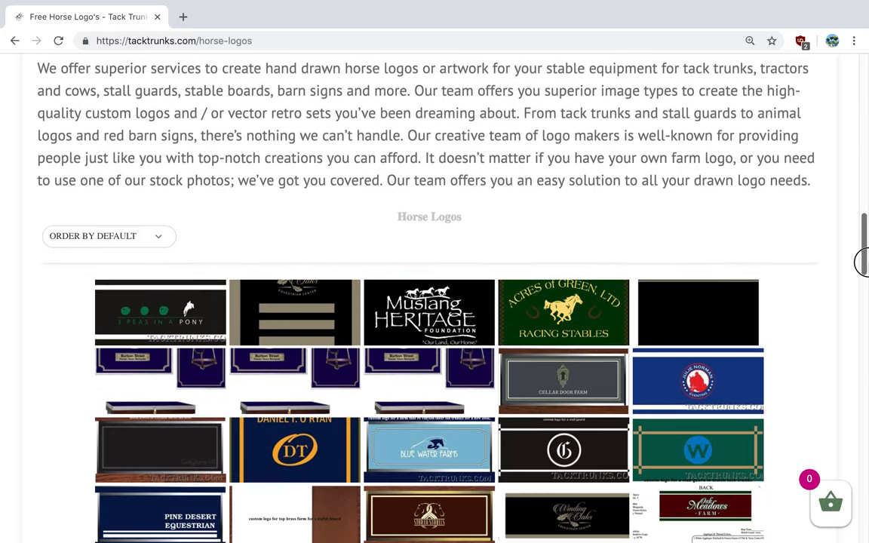
pyautogui.scroll(-3)
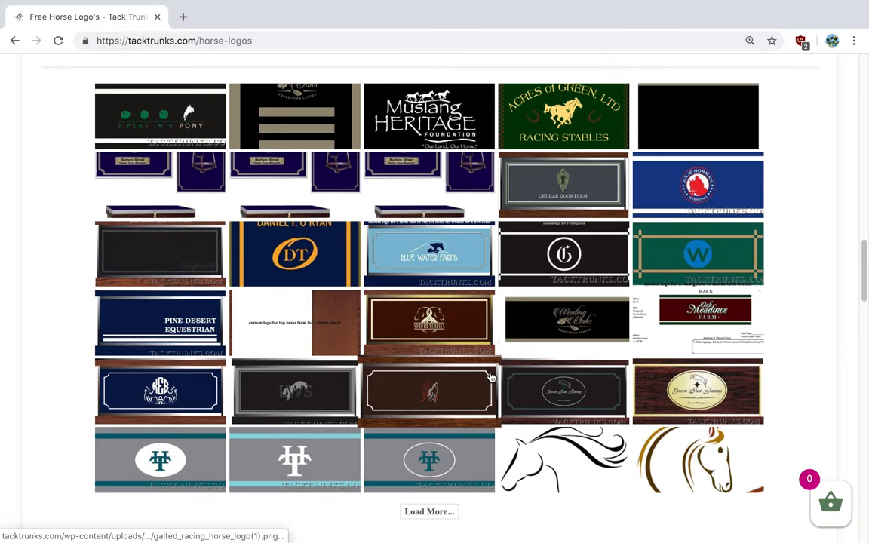
pyautogui.moveTo(230, 229)
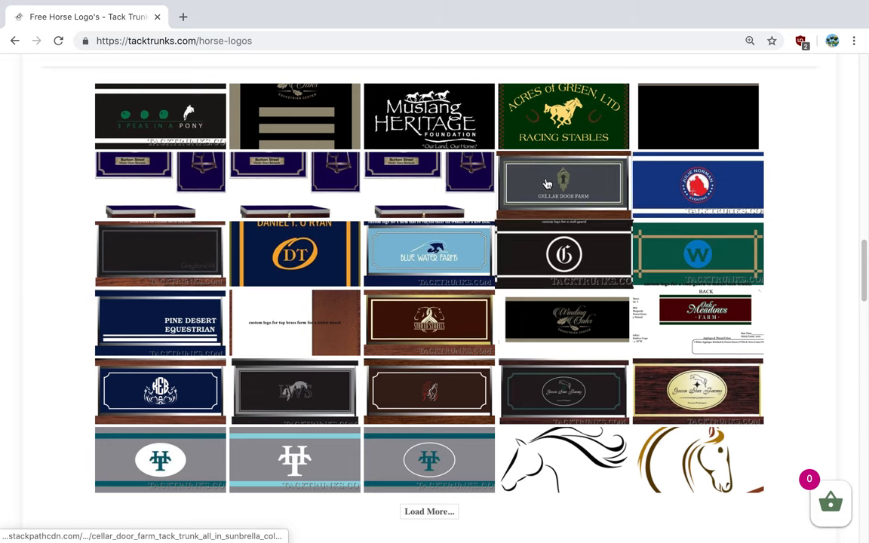
pyautogui.click(15, 41)
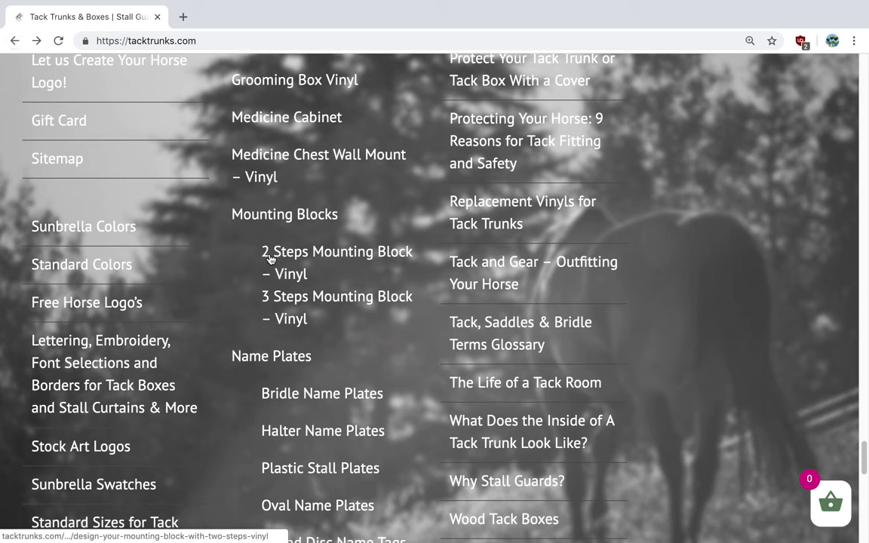
pyautogui.moveTo(86, 455)
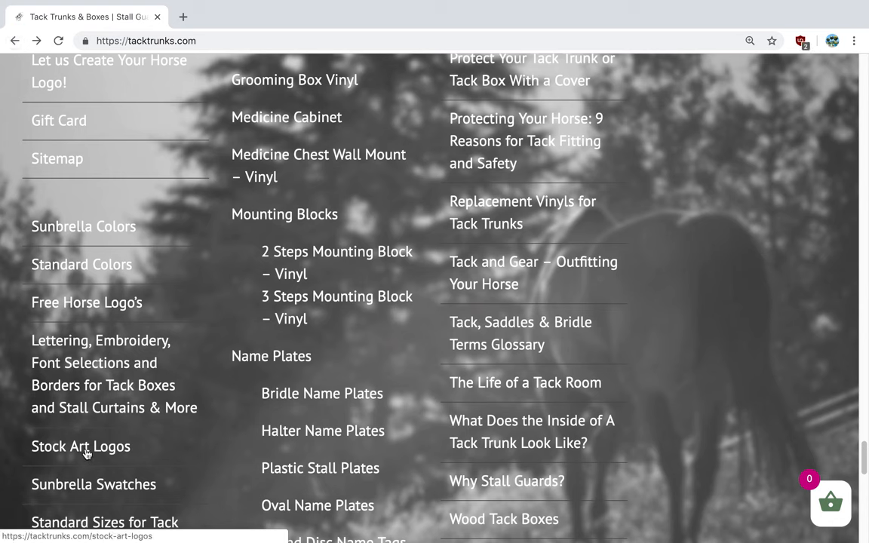
pyautogui.click(81, 446)
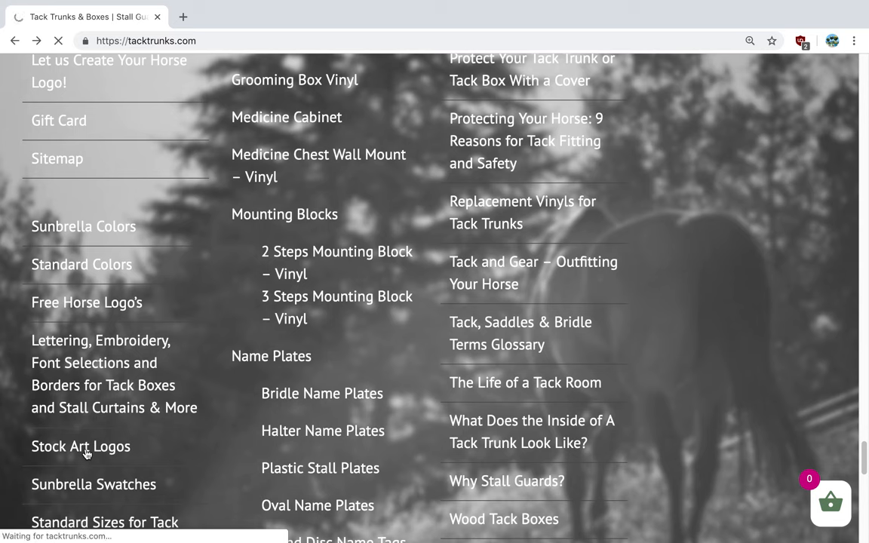
pyautogui.click(81, 447)
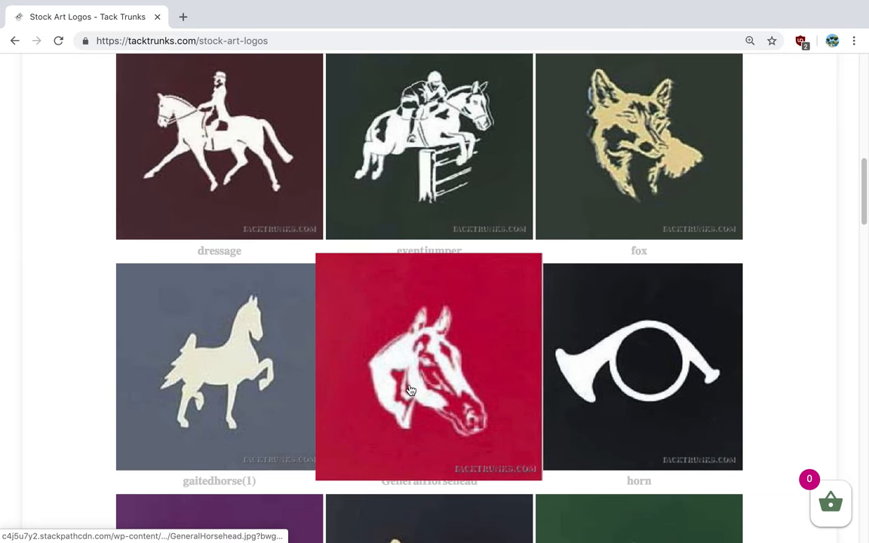
pyautogui.moveTo(187, 409)
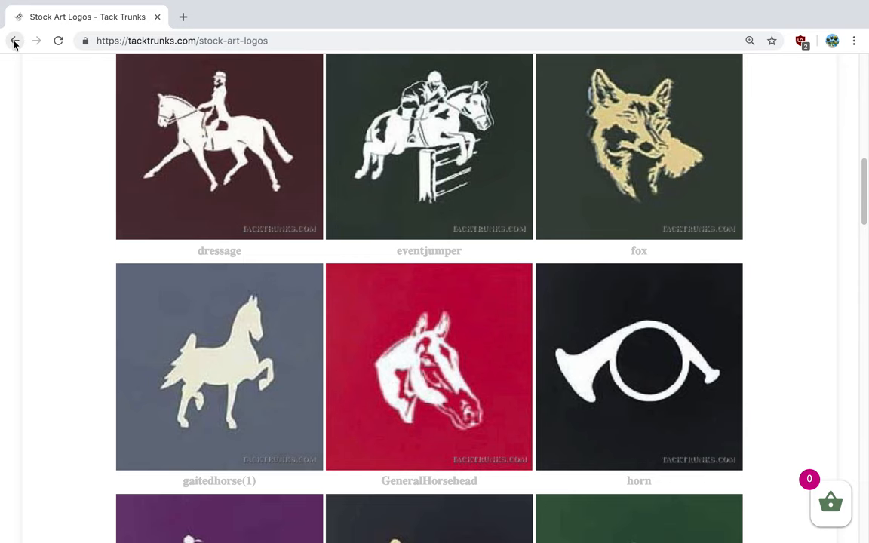
pyautogui.click(14, 41)
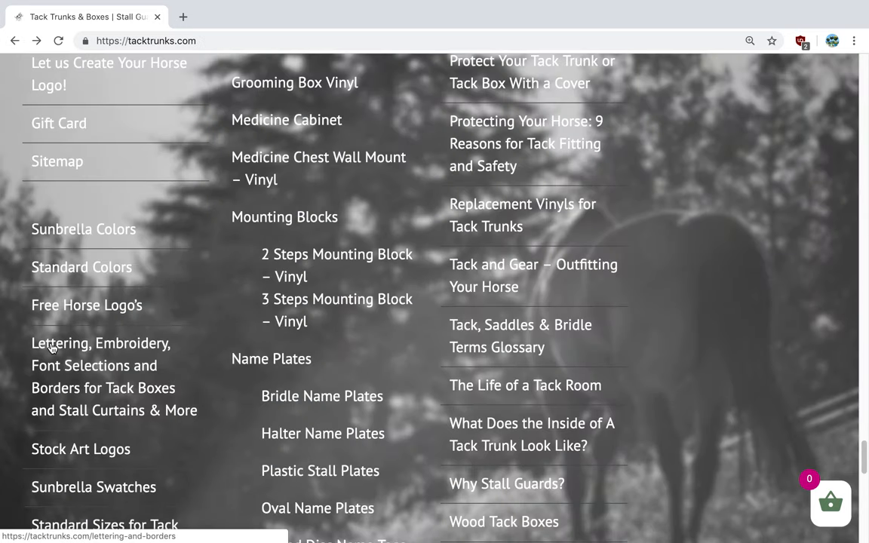
pyautogui.moveTo(158, 377)
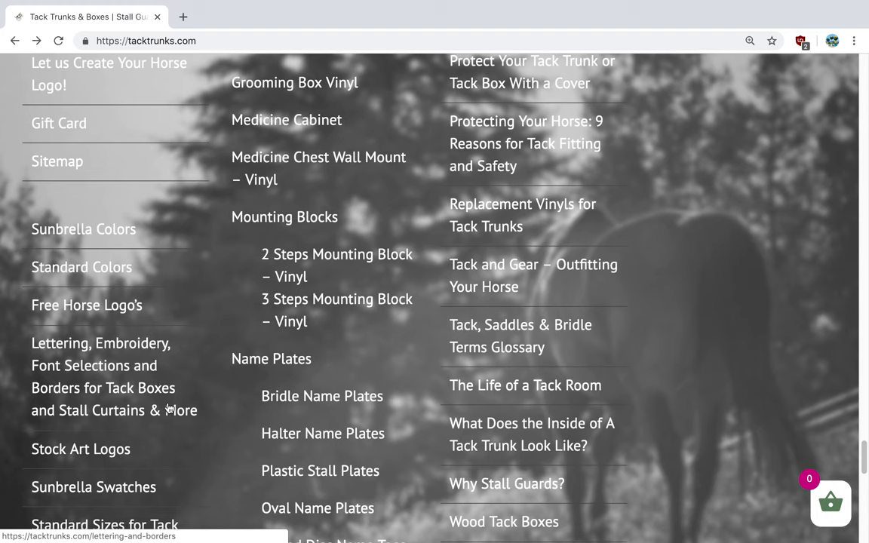
pyautogui.moveTo(165, 401)
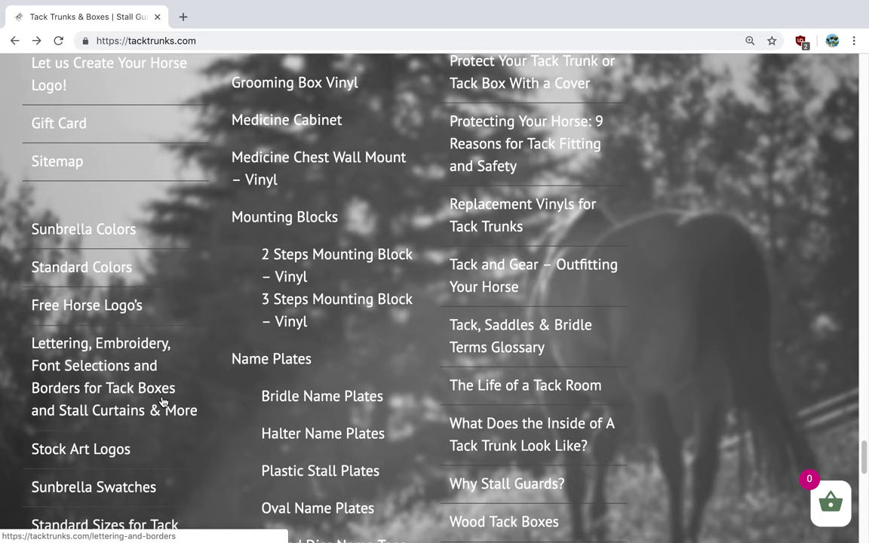
# Browse the Lettering, Embroidery and Font Selections page's monogram, breed logo and border samples.
pyautogui.click(103, 377)
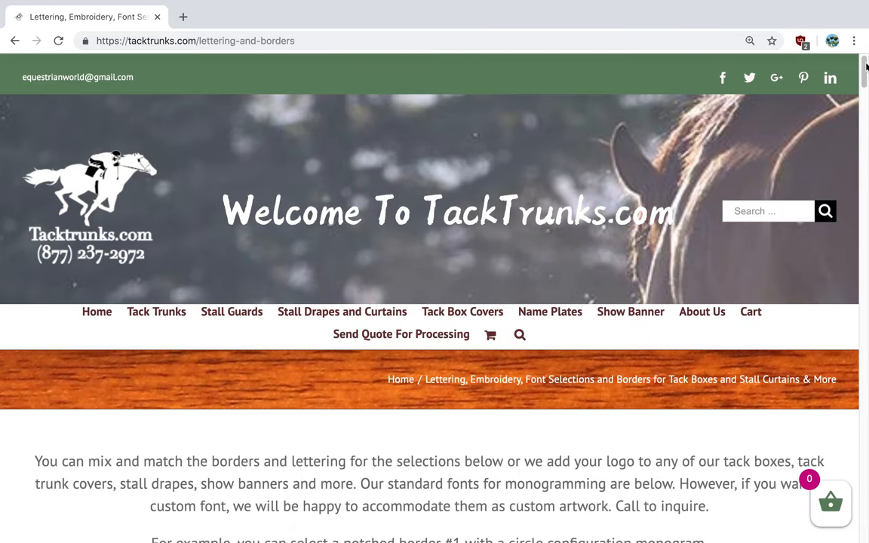
pyautogui.scroll(-3)
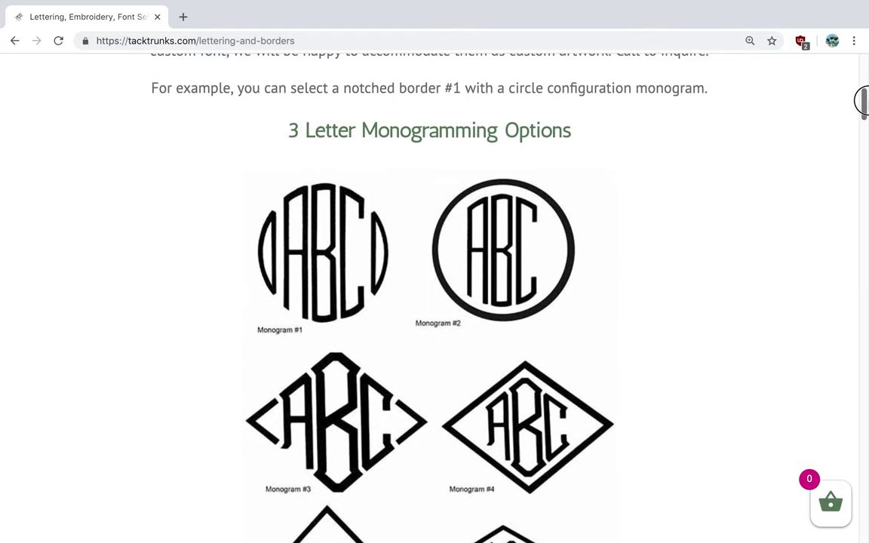
pyautogui.scroll(-3)
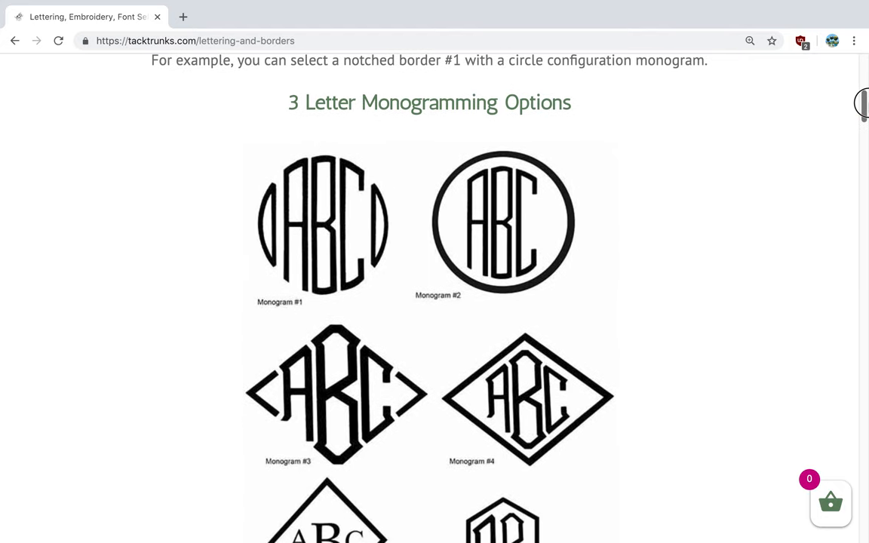
pyautogui.scroll(-3)
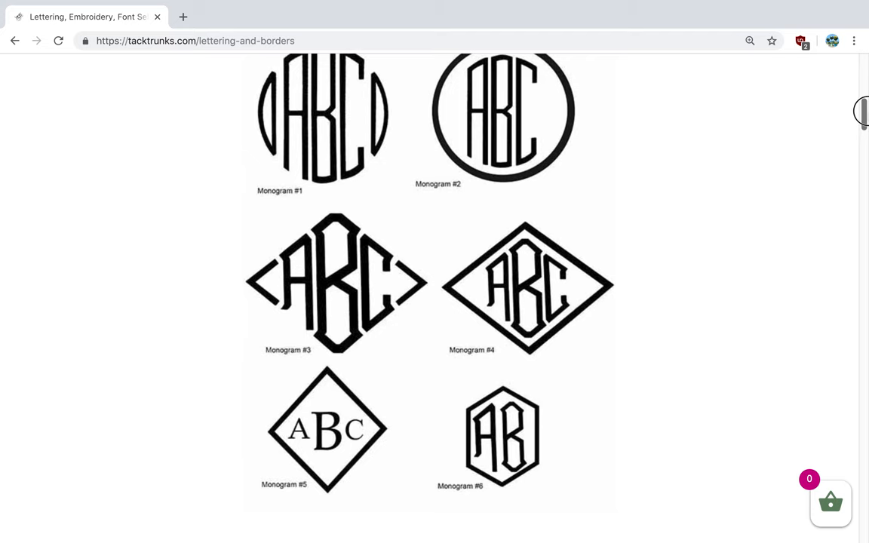
pyautogui.scroll(-3)
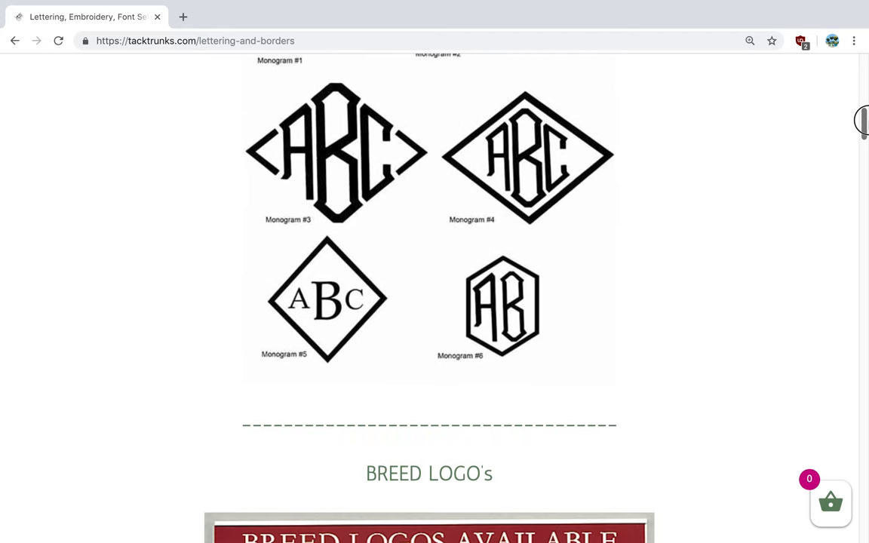
pyautogui.scroll(-3)
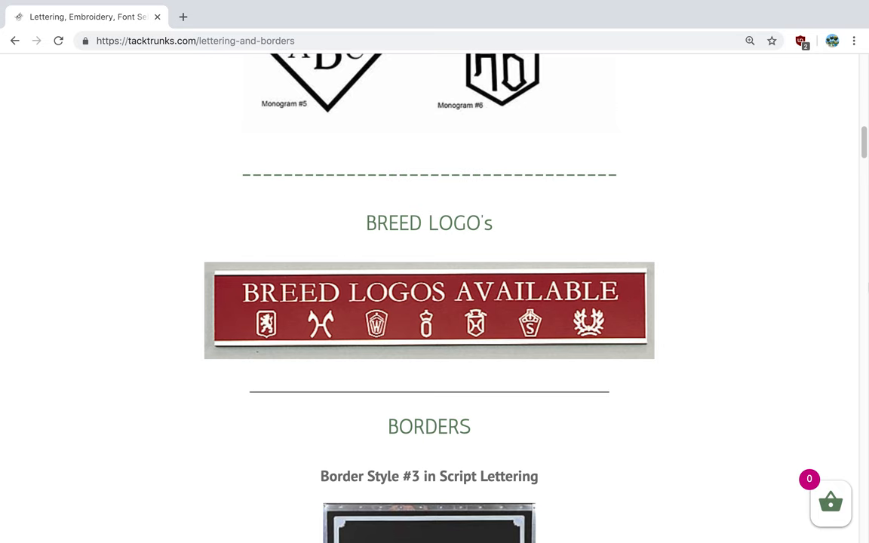
pyautogui.scroll(-3)
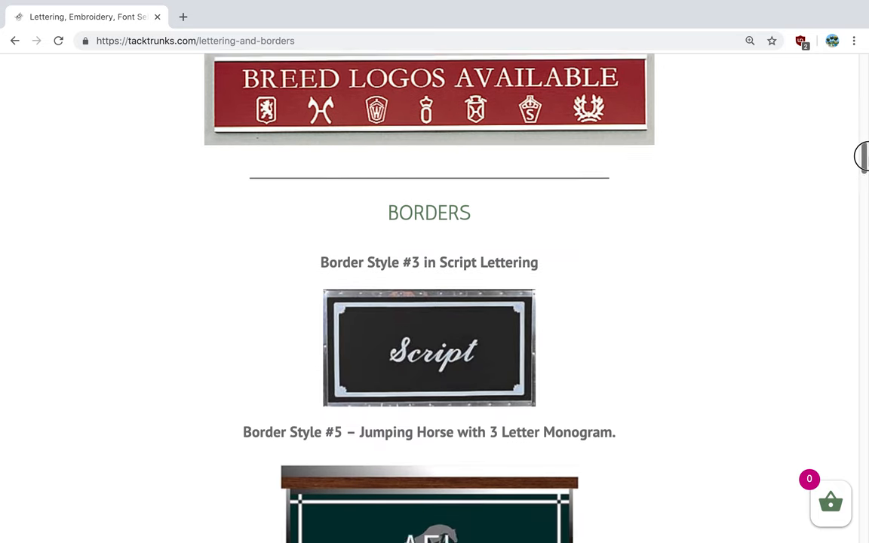
pyautogui.scroll(-3)
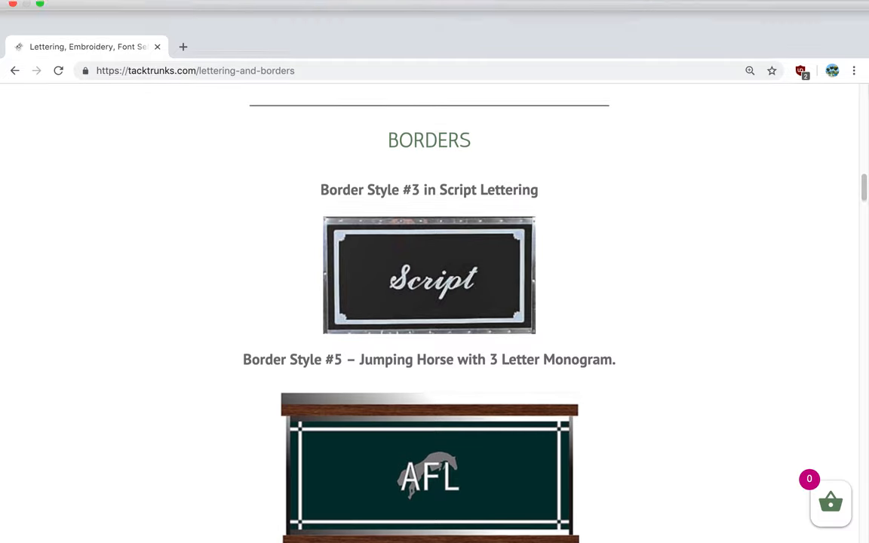
pyautogui.scroll(-3)
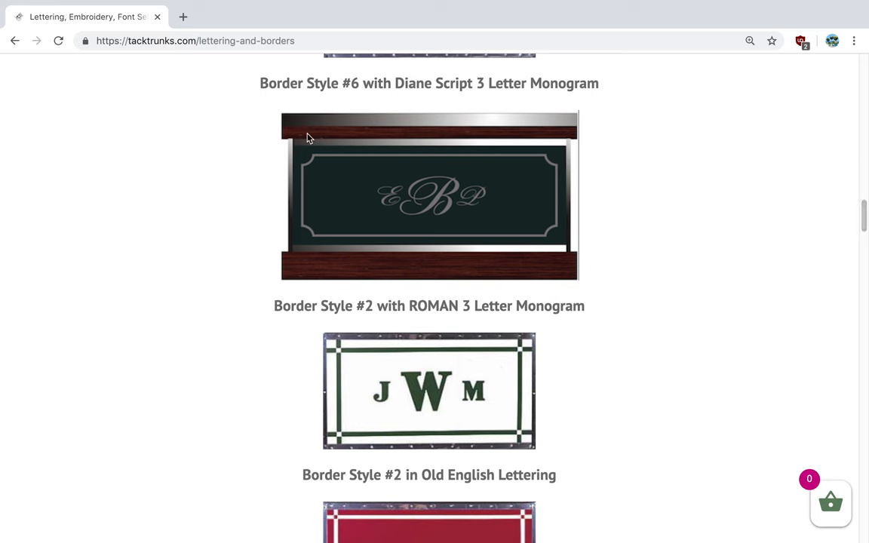
pyautogui.moveTo(467, 216)
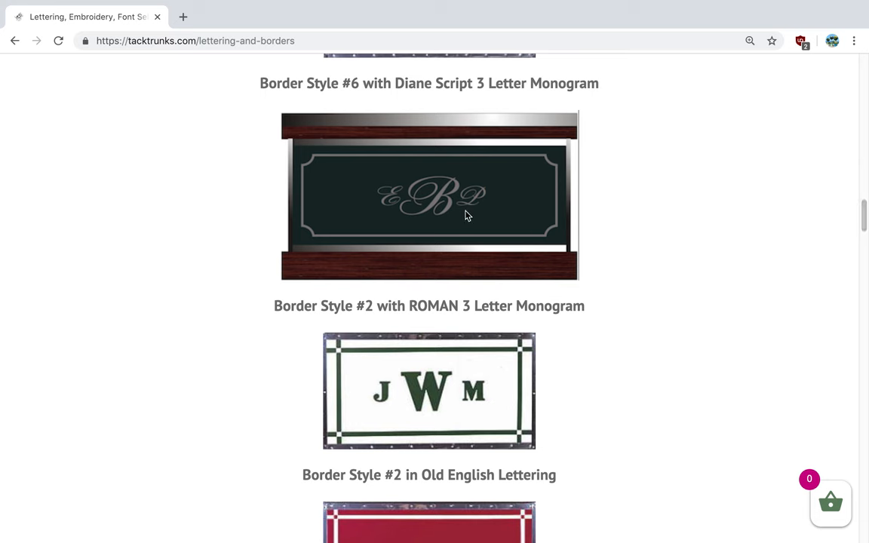
pyautogui.moveTo(454, 217)
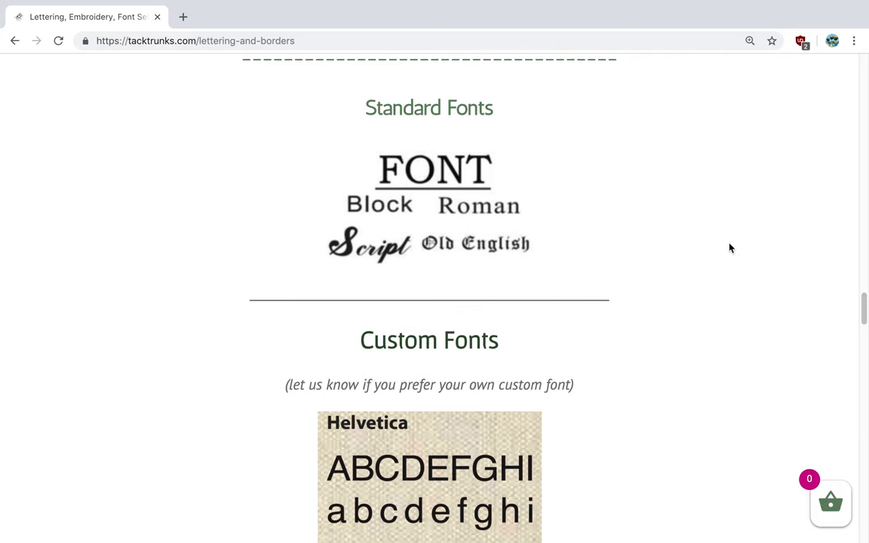
pyautogui.moveTo(423, 220)
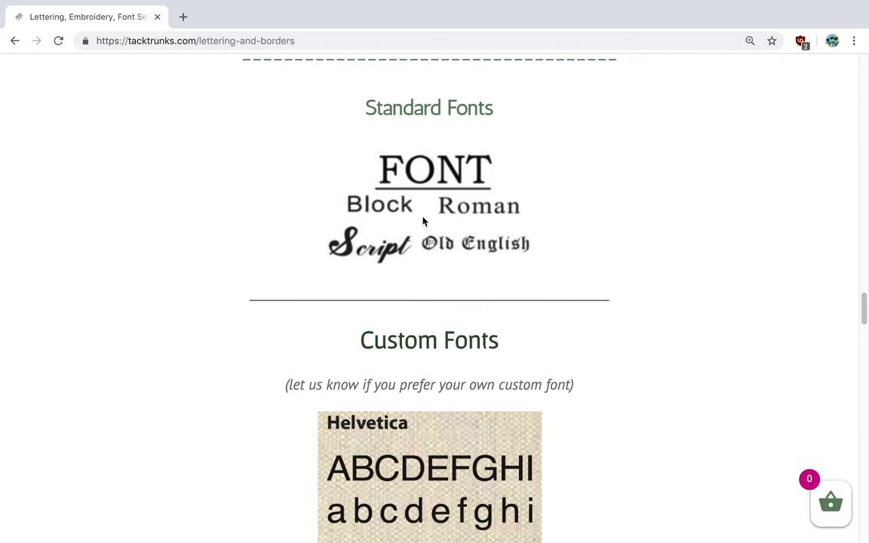
pyautogui.moveTo(866, 149)
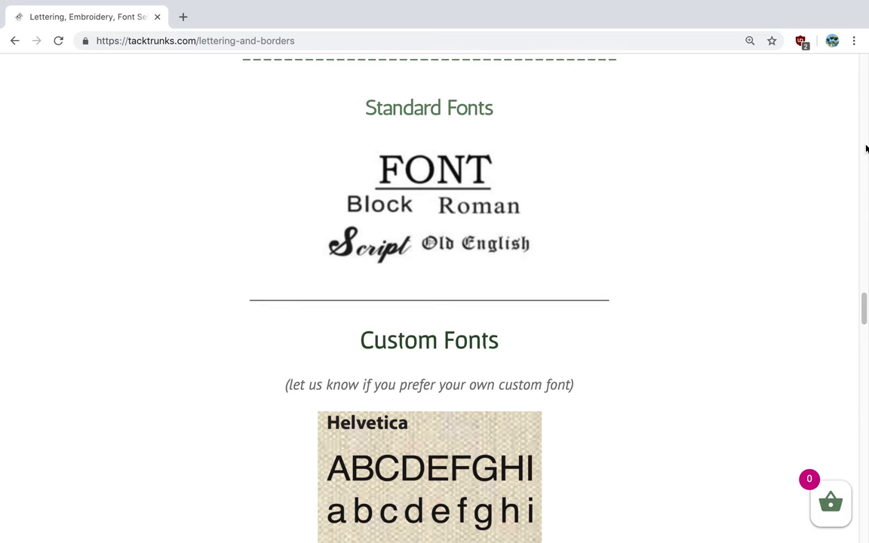
# Look over the standard and custom font samples, then go back to the home page.
pyautogui.scroll(-3)
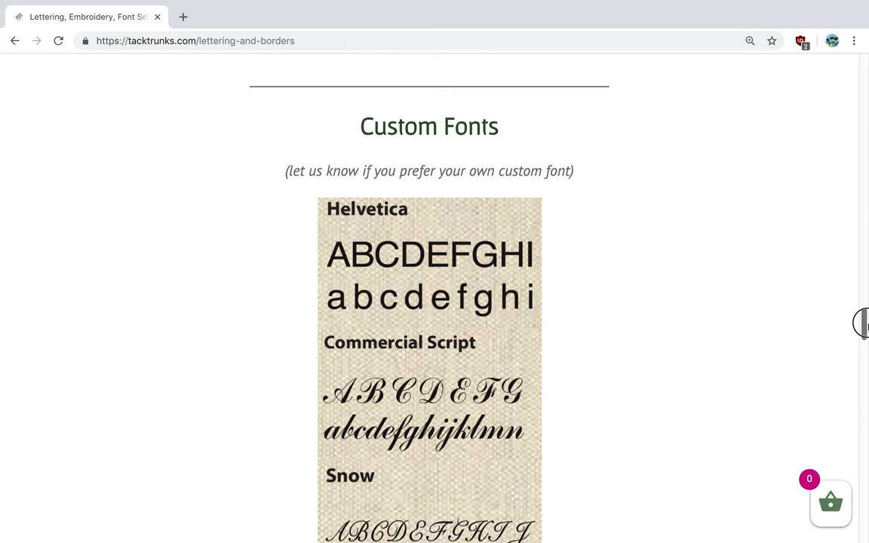
pyautogui.scroll(-3)
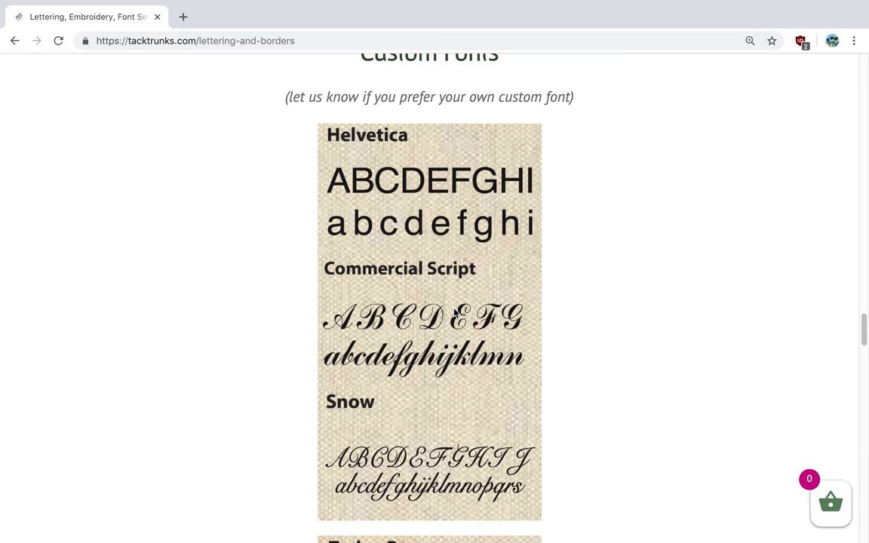
pyautogui.moveTo(441, 332)
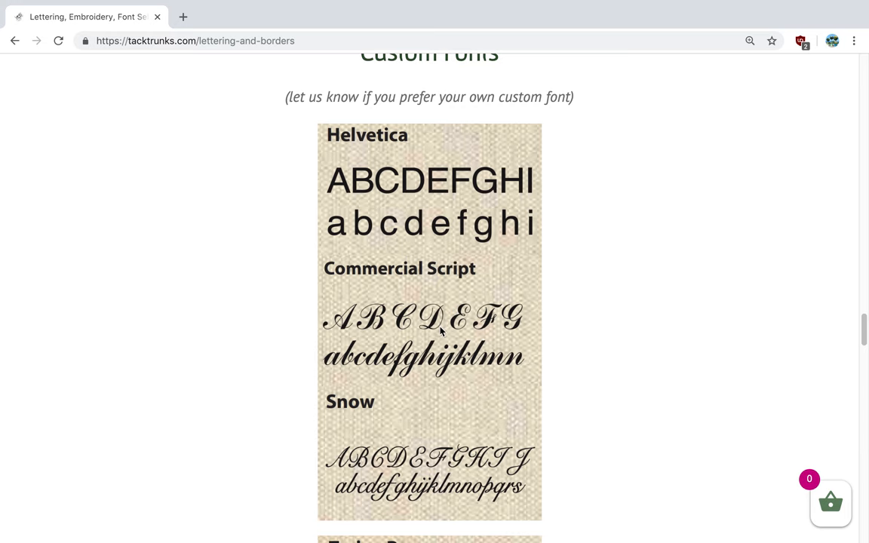
pyautogui.scroll(-3)
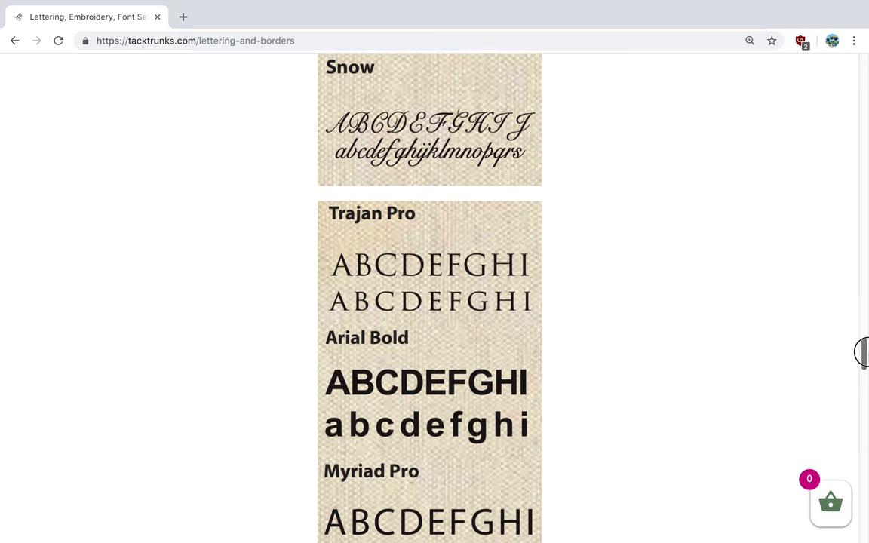
pyautogui.scroll(-3)
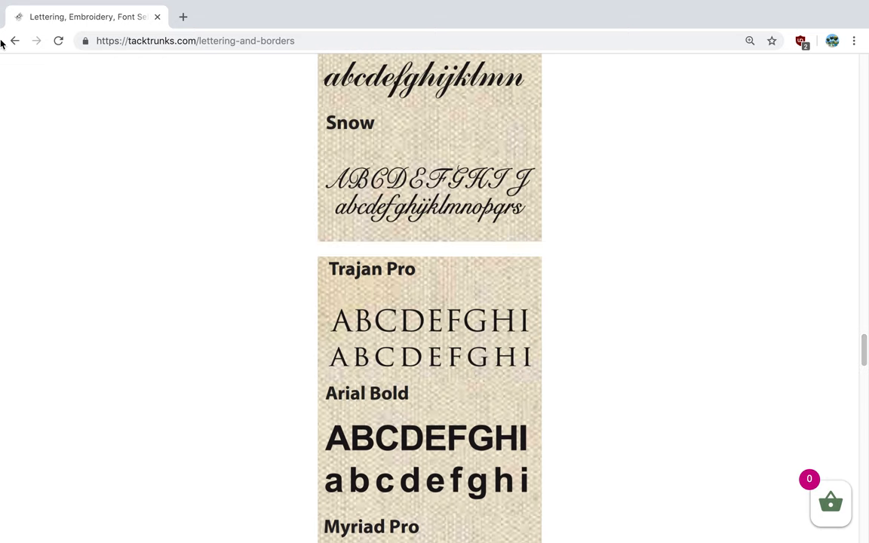
pyautogui.click(15, 40)
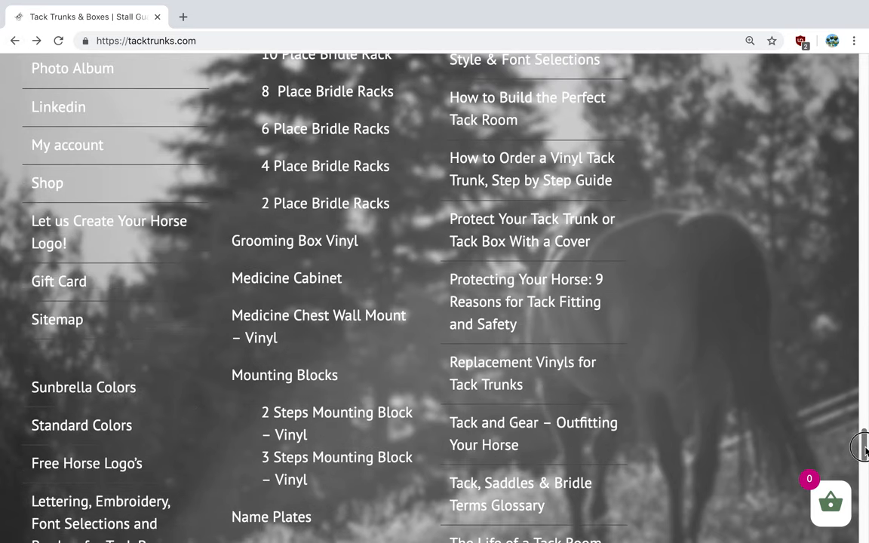
# Reach the Links for Online Designer list and follow the Tack Trunk Designer link.
pyautogui.scroll(-3)
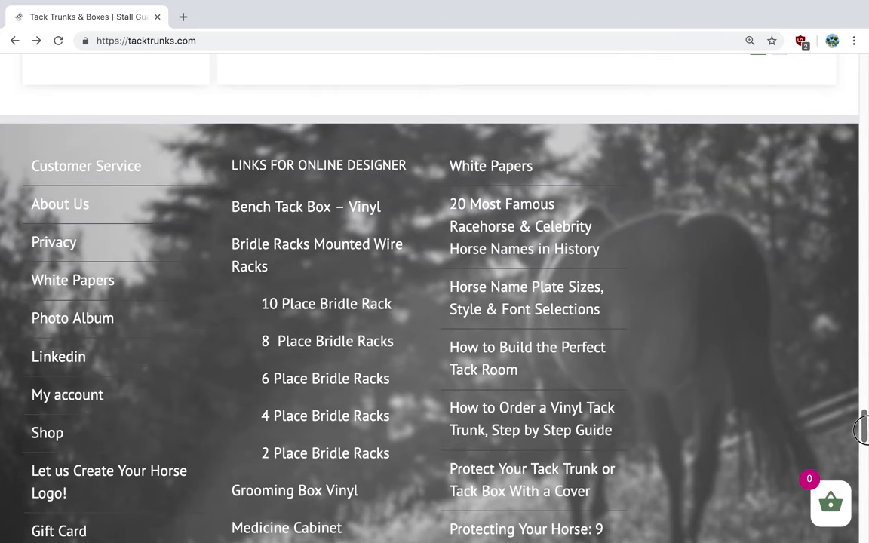
pyautogui.moveTo(277, 234)
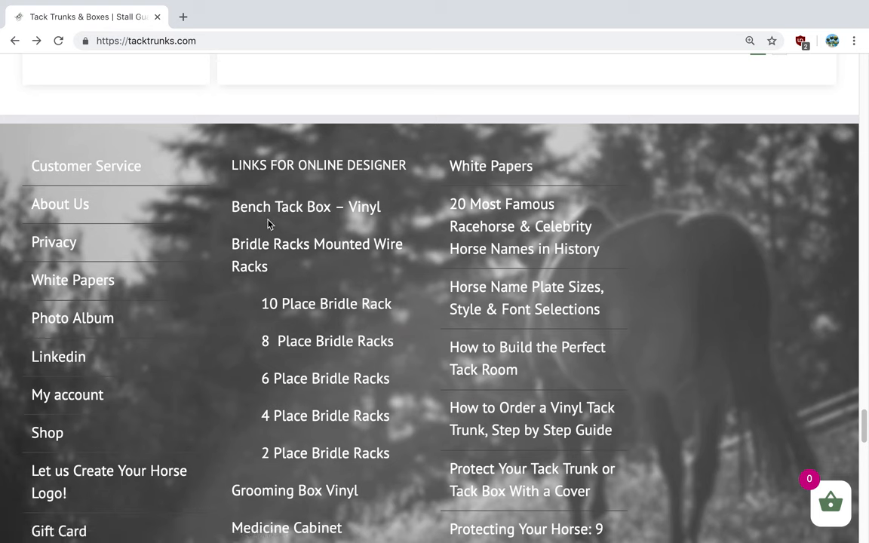
pyautogui.moveTo(285, 264)
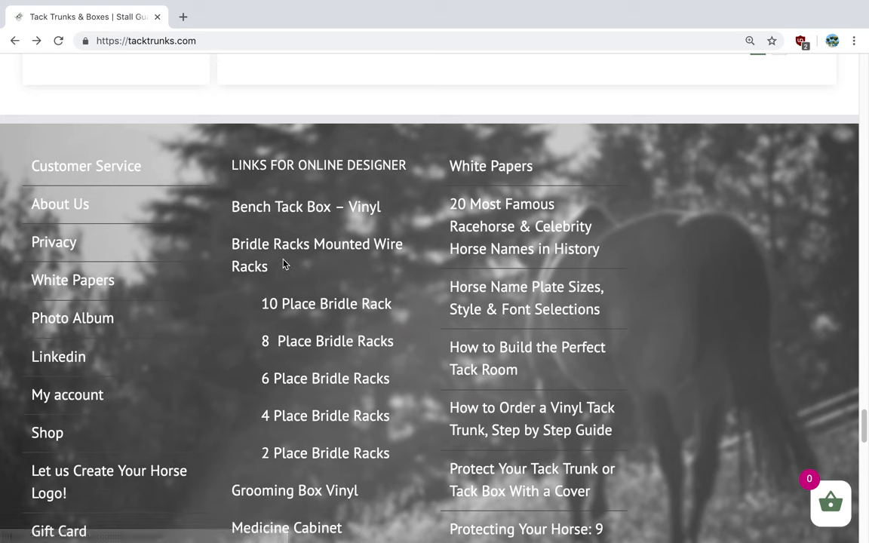
pyautogui.moveTo(292, 368)
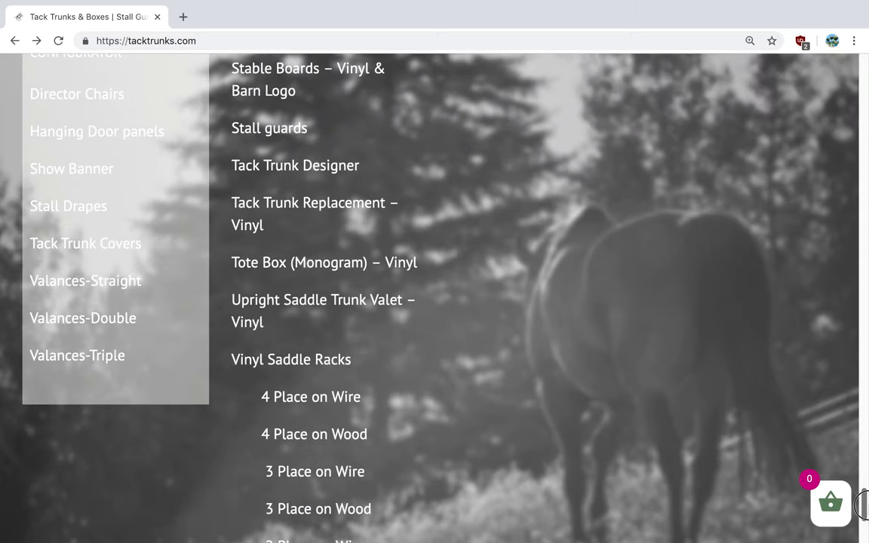
pyautogui.scroll(-3)
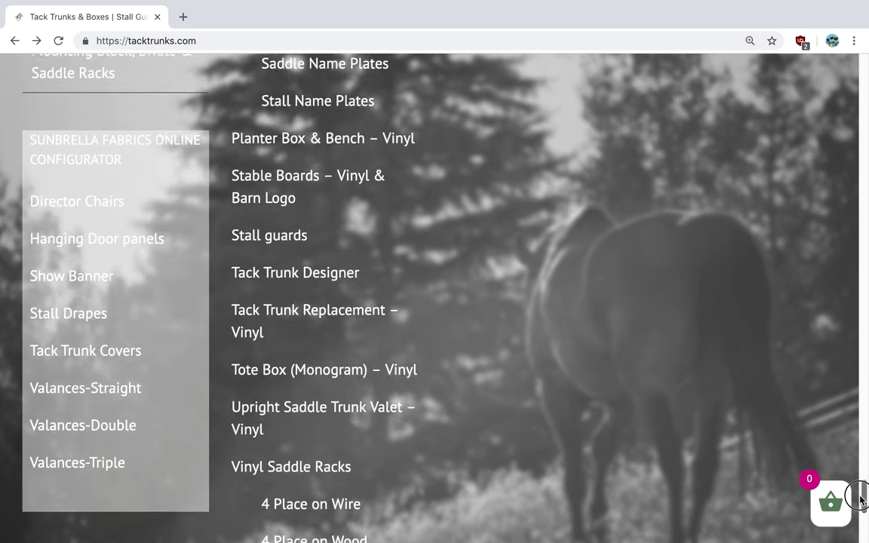
pyautogui.scroll(-3)
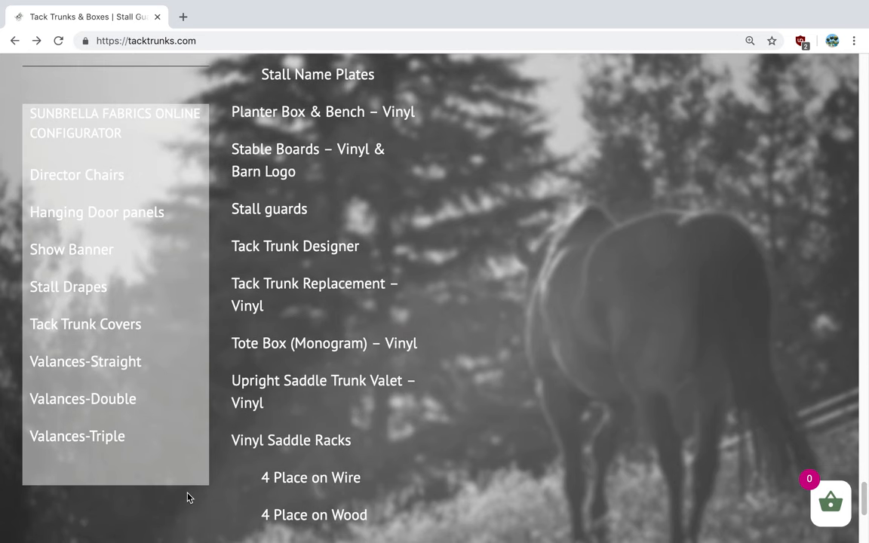
pyautogui.moveTo(120, 212)
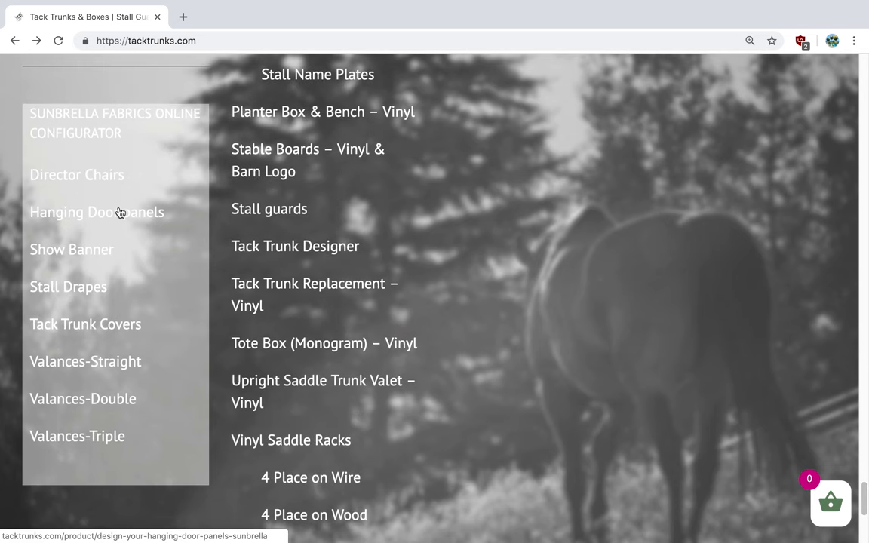
pyautogui.moveTo(68, 287)
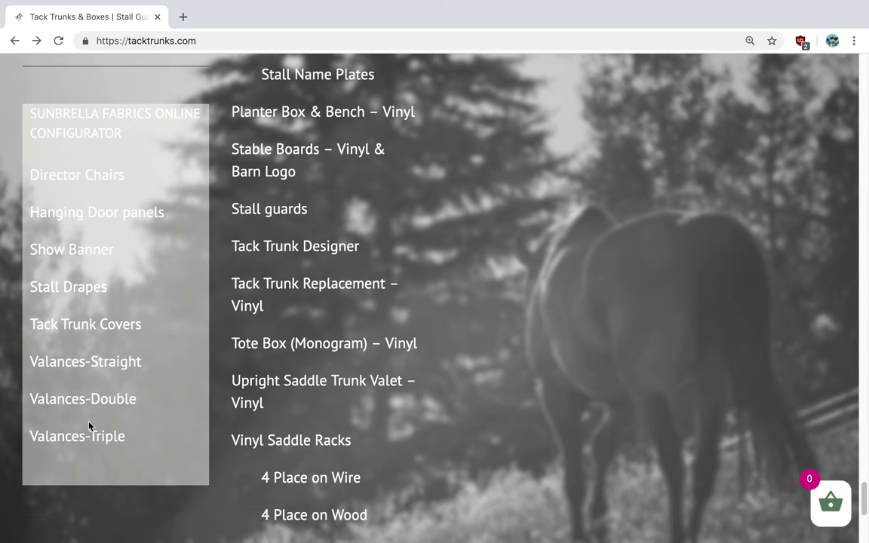
pyautogui.moveTo(647, 362)
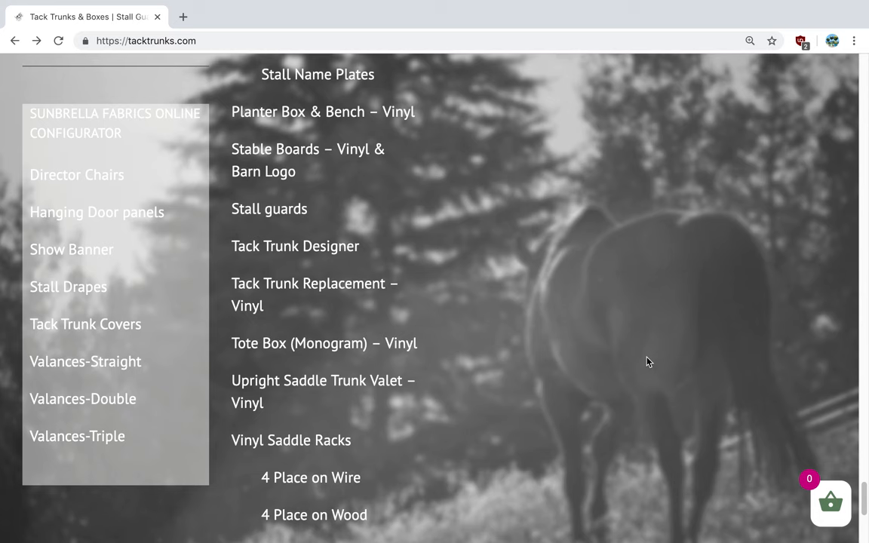
pyautogui.moveTo(299, 249)
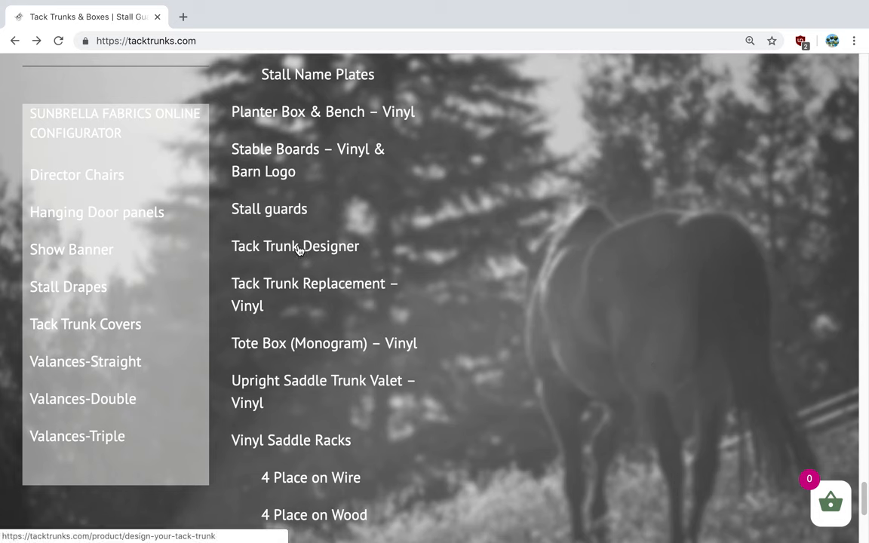
pyautogui.click(296, 246)
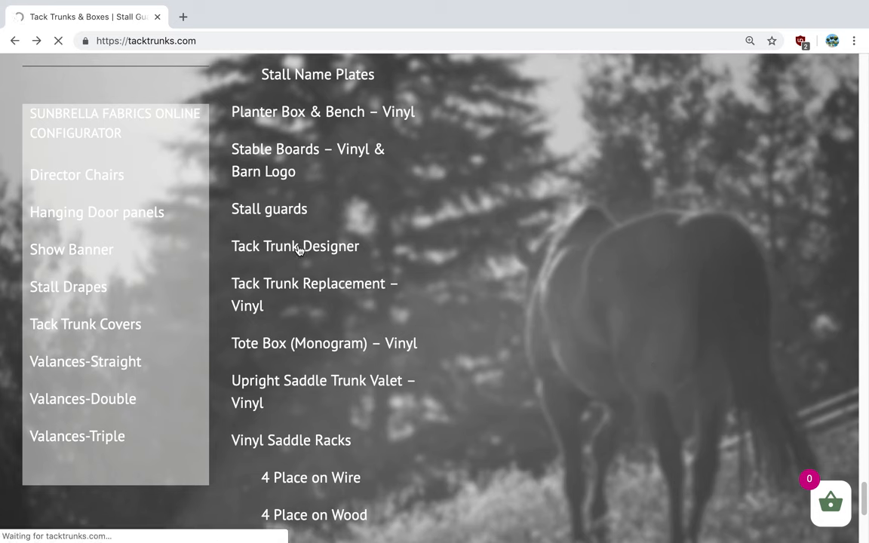
pyautogui.click(294, 246)
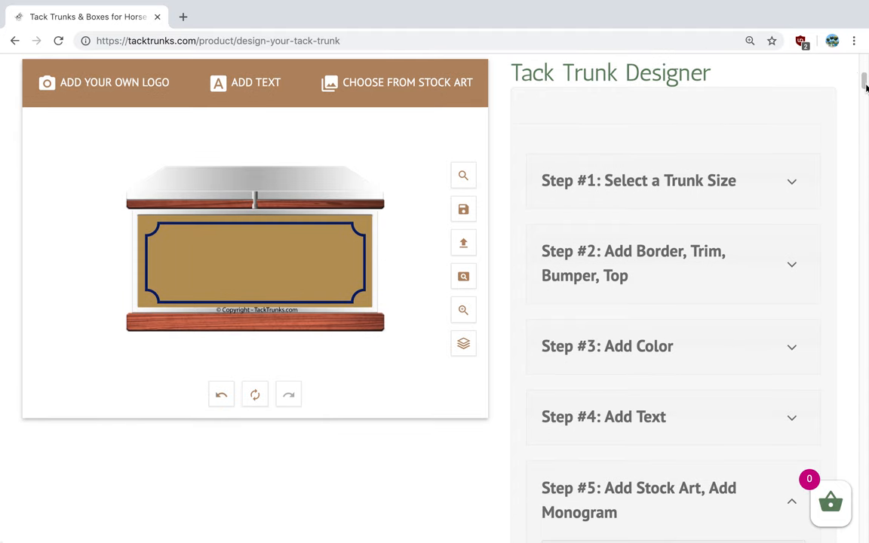
pyautogui.scroll(-3)
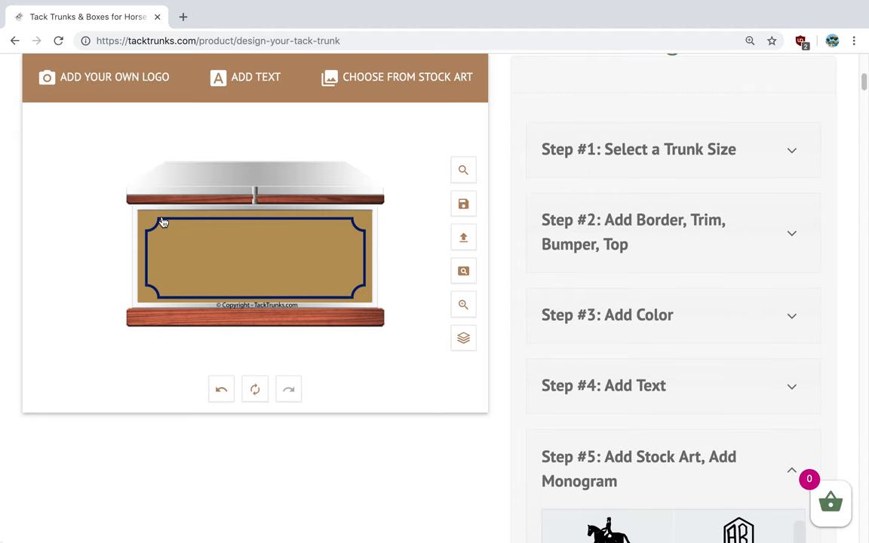
pyautogui.moveTo(663, 263)
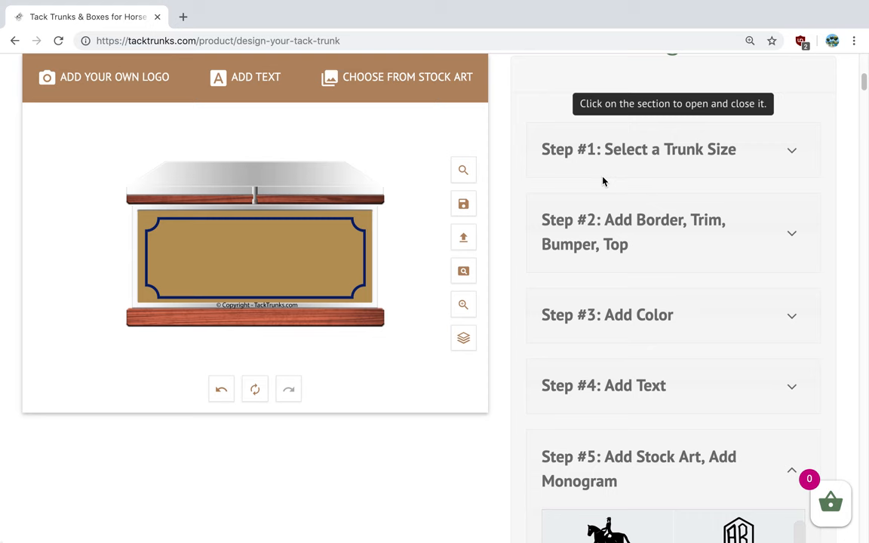
pyautogui.moveTo(314, 248)
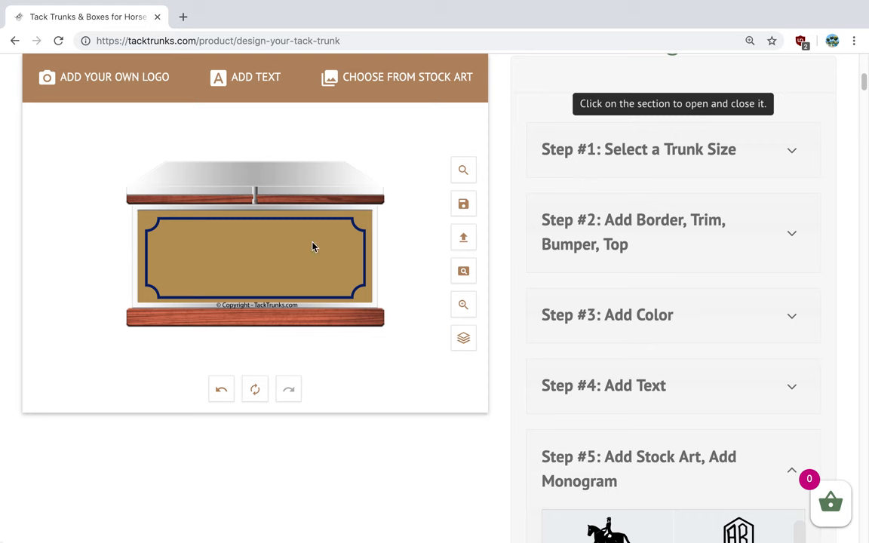
pyautogui.moveTo(716, 149)
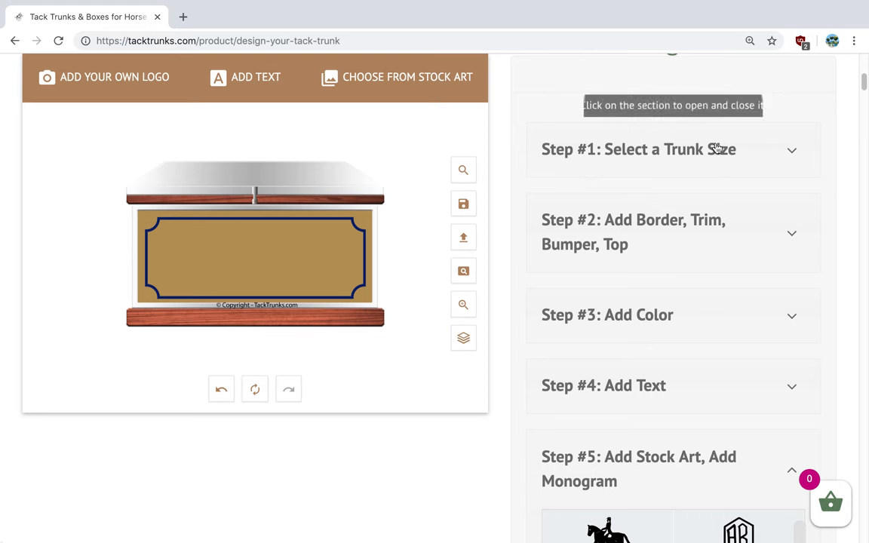
# In Step #1, choose the Large trunk size (Length 38 1/2").
pyautogui.click(638, 149)
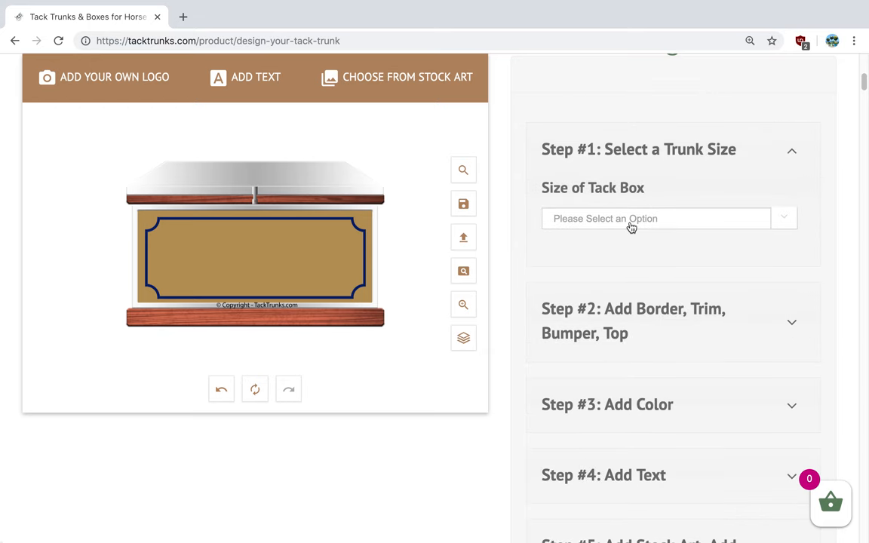
pyautogui.click(657, 218)
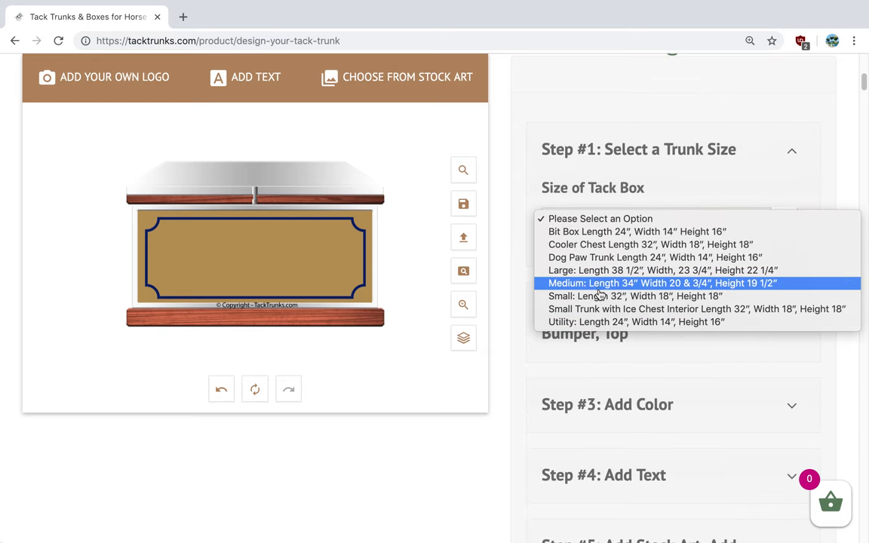
pyautogui.moveTo(664, 270)
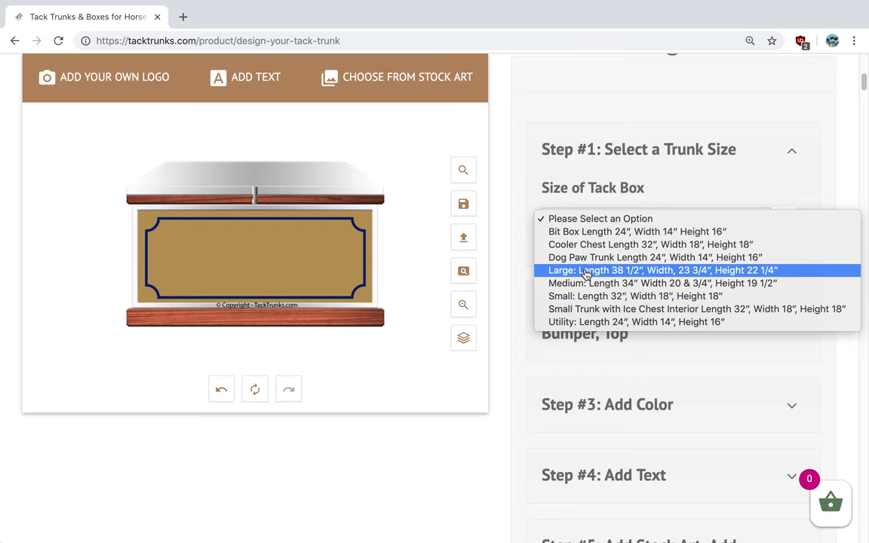
pyautogui.click(663, 271)
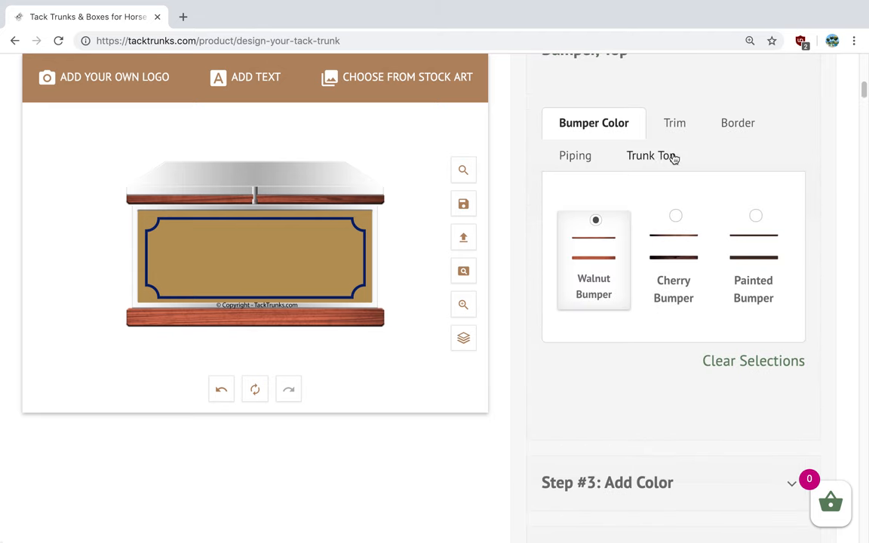
# Review the border and piping style choices, keeping Cherry Bumper selected.
pyautogui.click(738, 123)
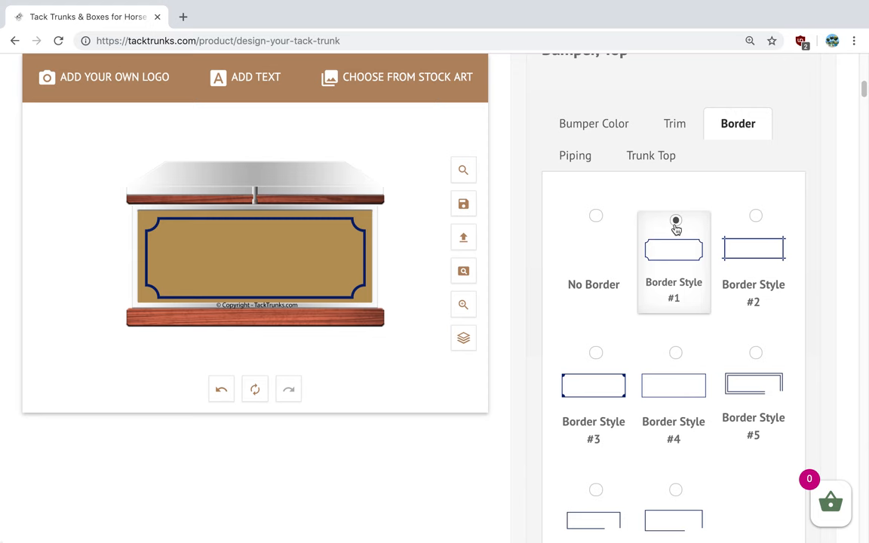
pyautogui.click(574, 156)
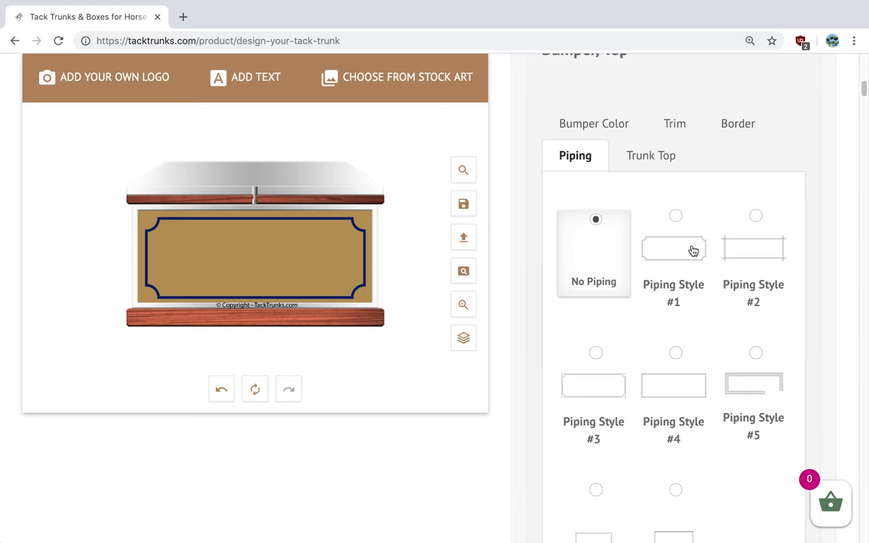
pyautogui.moveTo(682, 426)
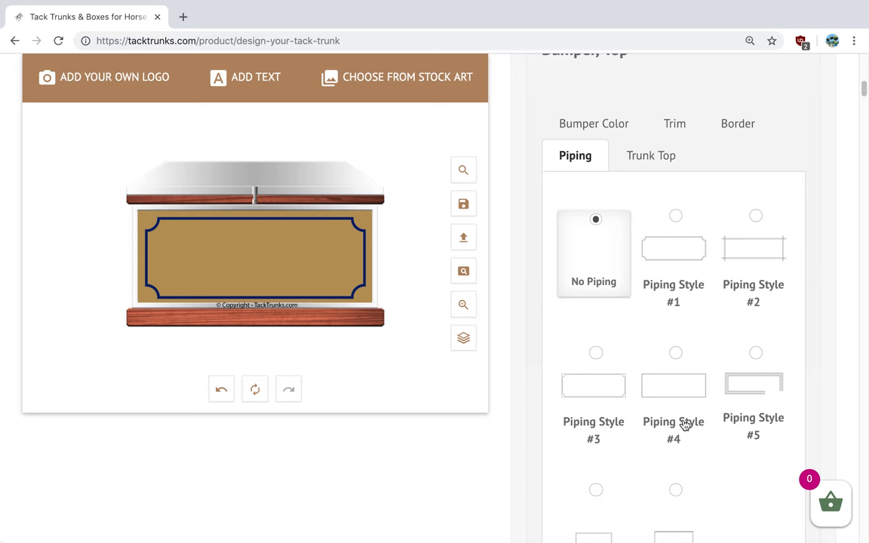
pyautogui.moveTo(673, 124)
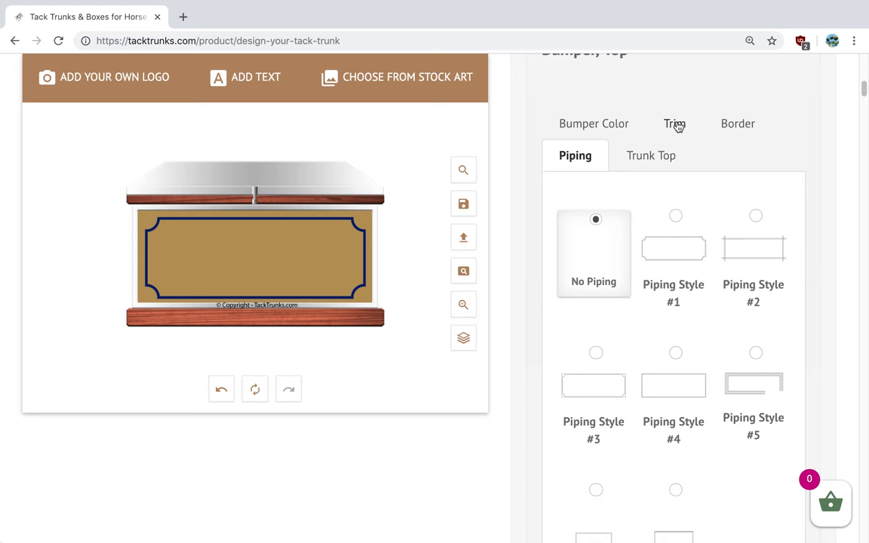
pyautogui.click(593, 124)
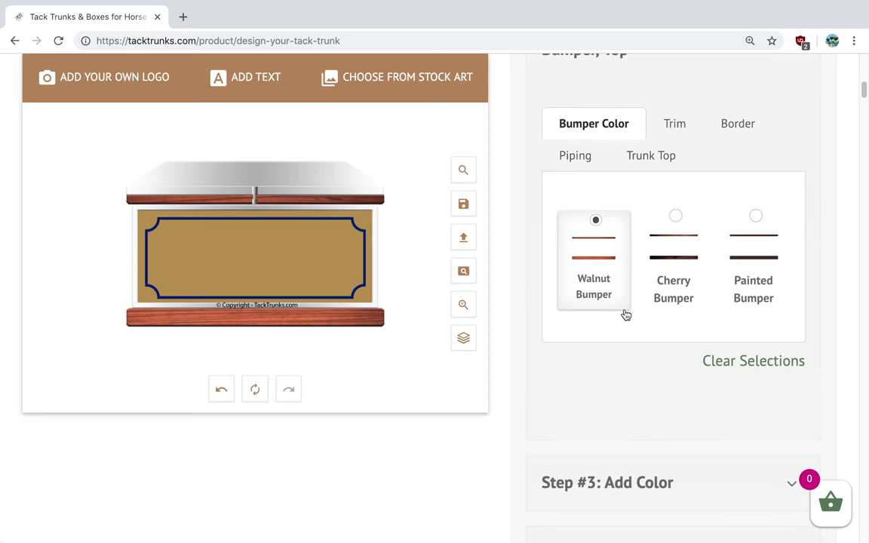
pyautogui.moveTo(503, 329)
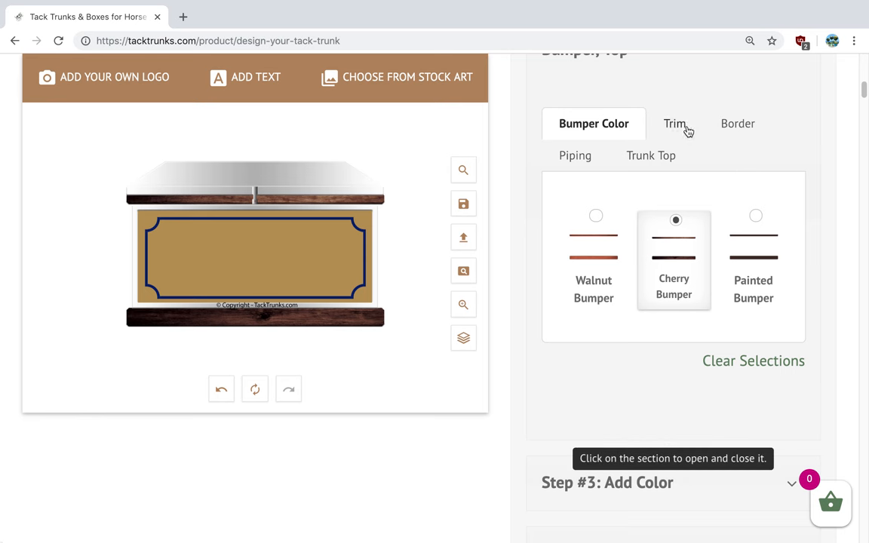
# Keep Chrome Trim and a Chrome top, then collapse Step #2.
pyautogui.click(675, 124)
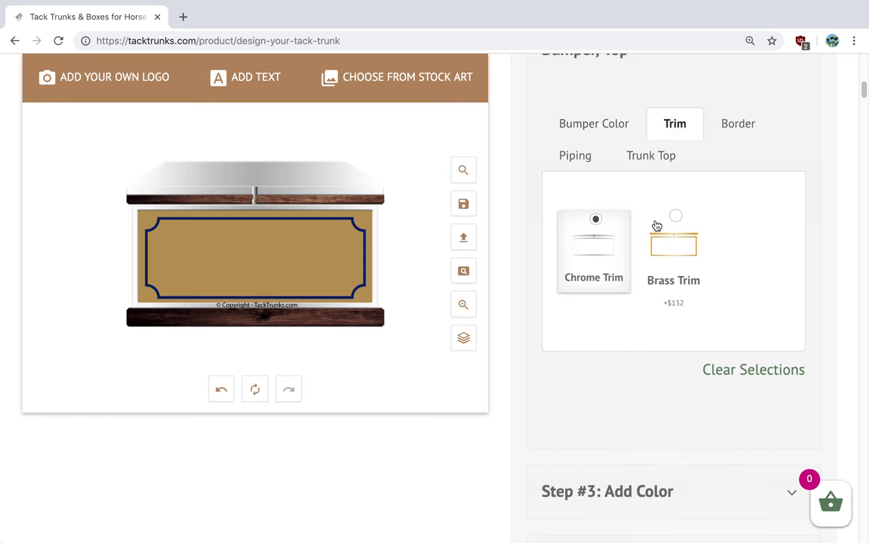
pyautogui.moveTo(685, 219)
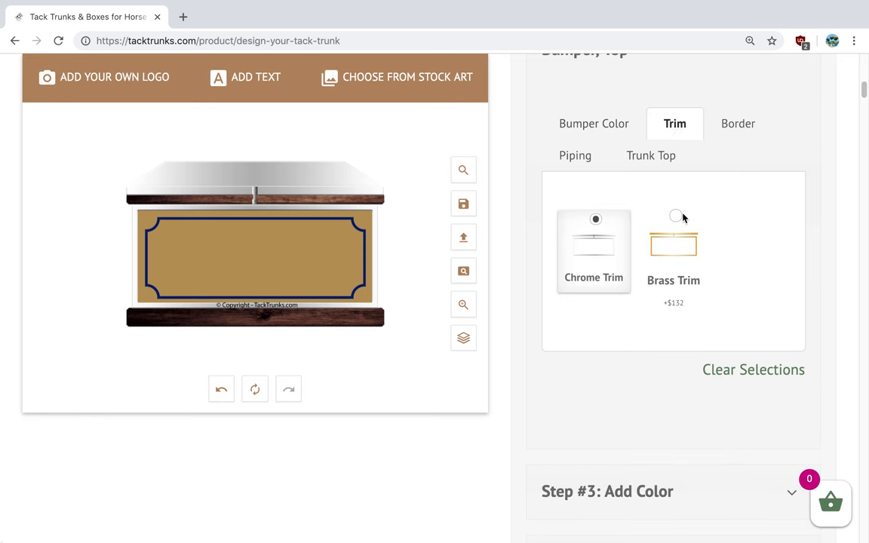
pyautogui.click(673, 220)
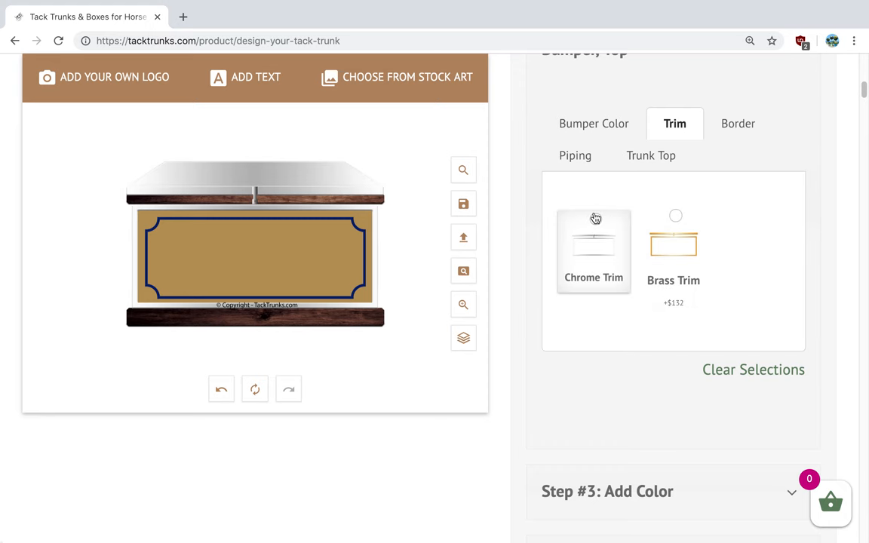
pyautogui.click(652, 156)
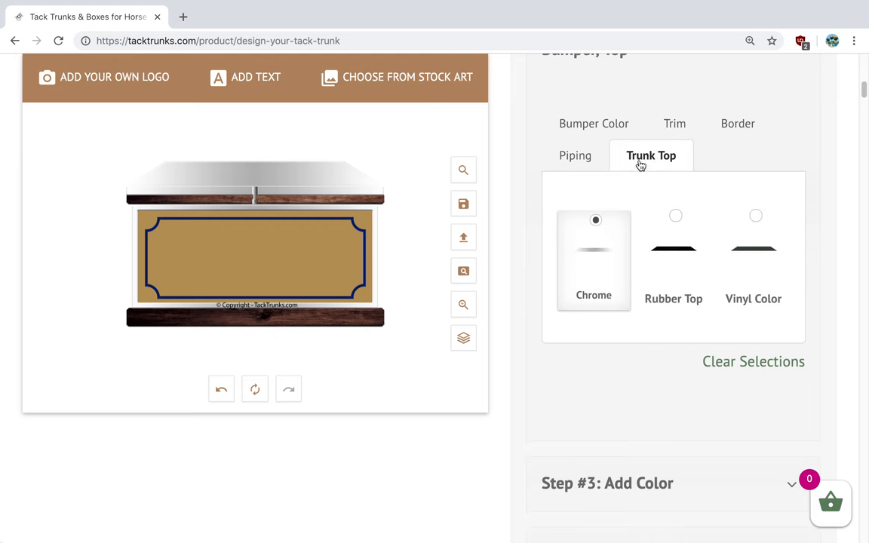
pyautogui.moveTo(573, 240)
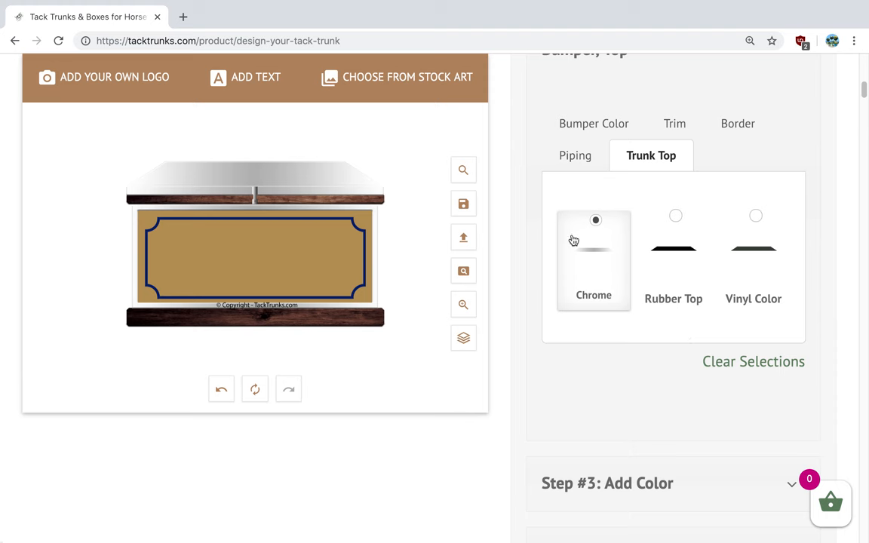
pyautogui.moveTo(673, 308)
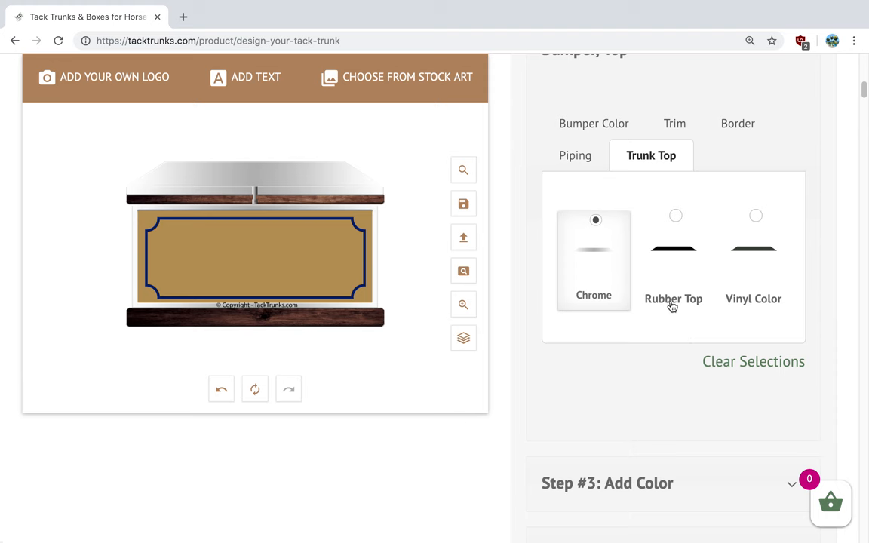
pyautogui.moveTo(764, 221)
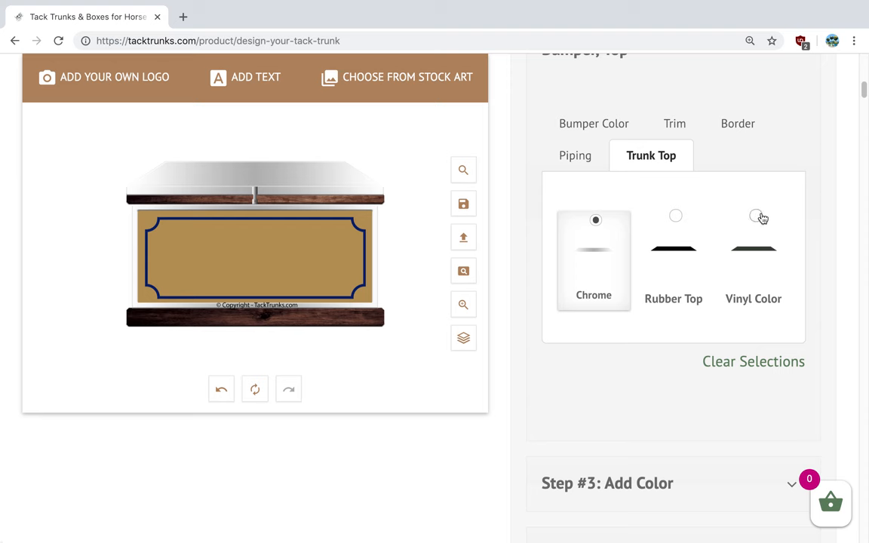
pyautogui.moveTo(830, 148)
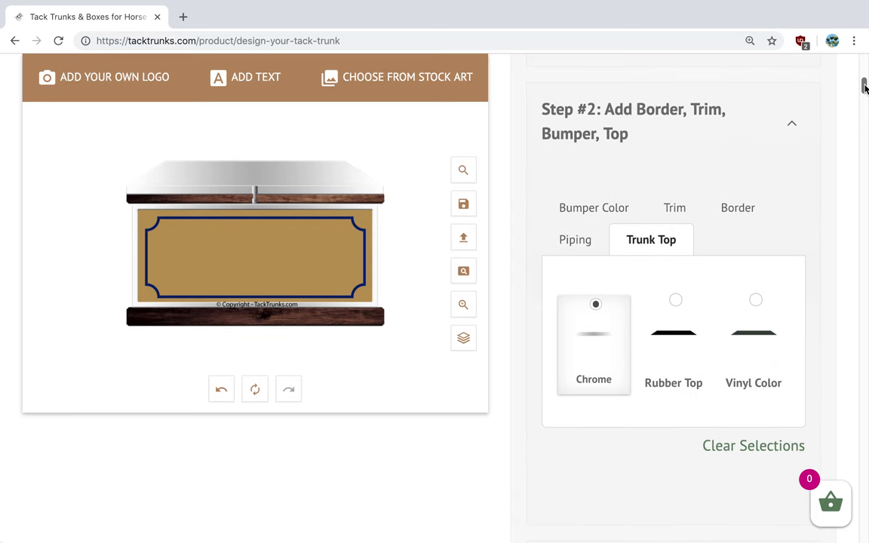
pyautogui.click(792, 124)
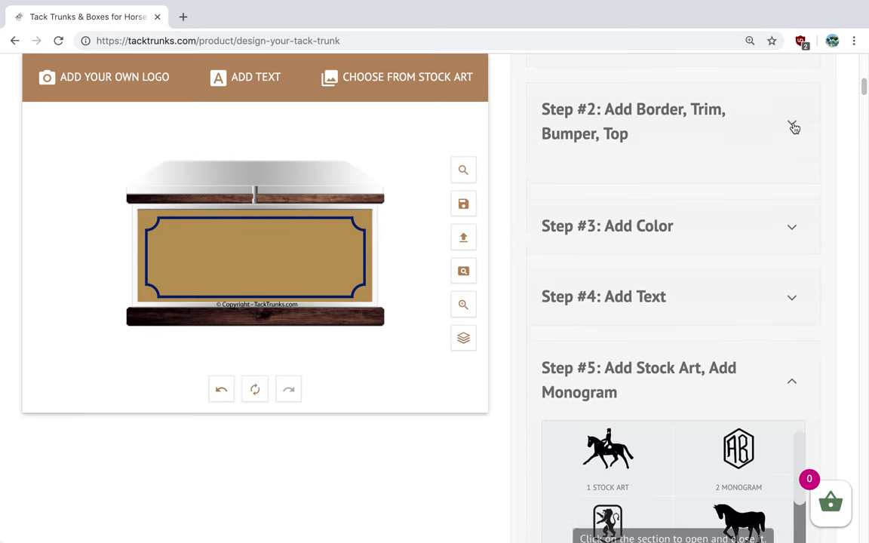
pyautogui.click(792, 121)
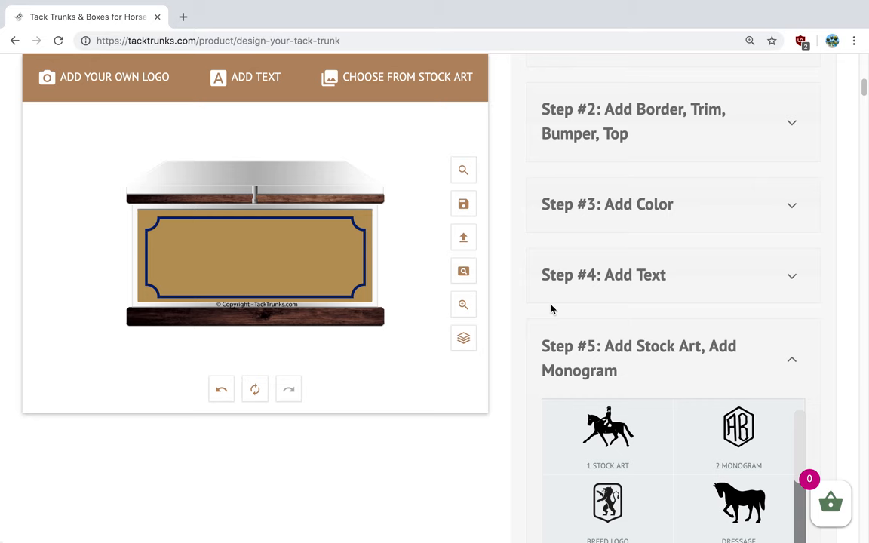
pyautogui.moveTo(475, 210)
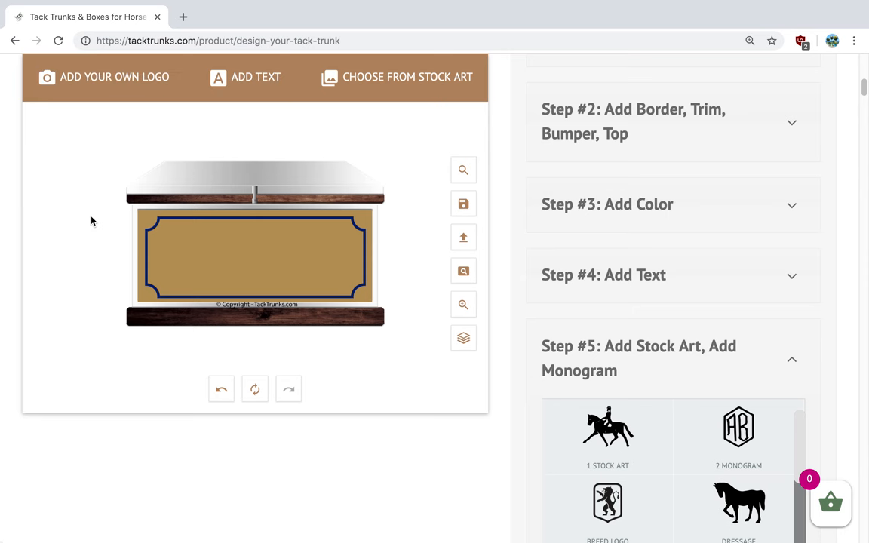
# Upload Bull Run Equestrian Logo.png from the Desktop and position it on the trunk front.
pyautogui.click(104, 76)
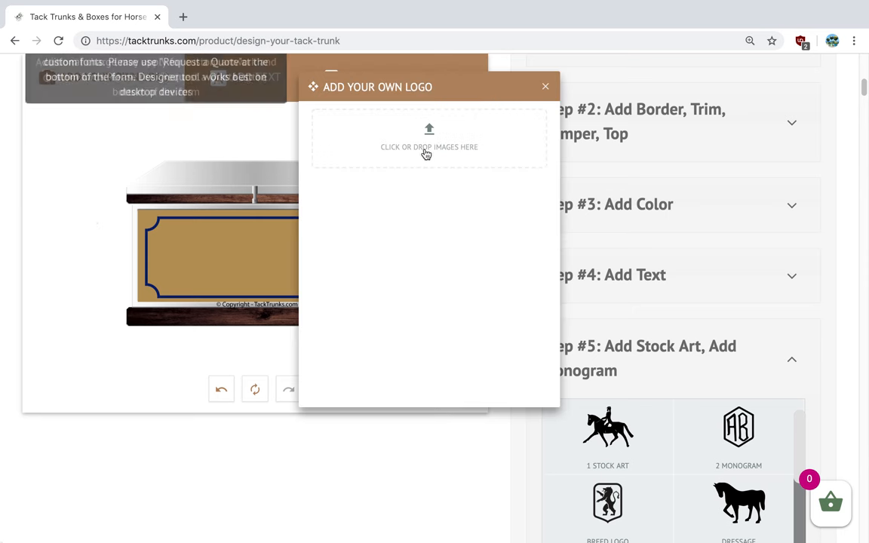
pyautogui.click(429, 138)
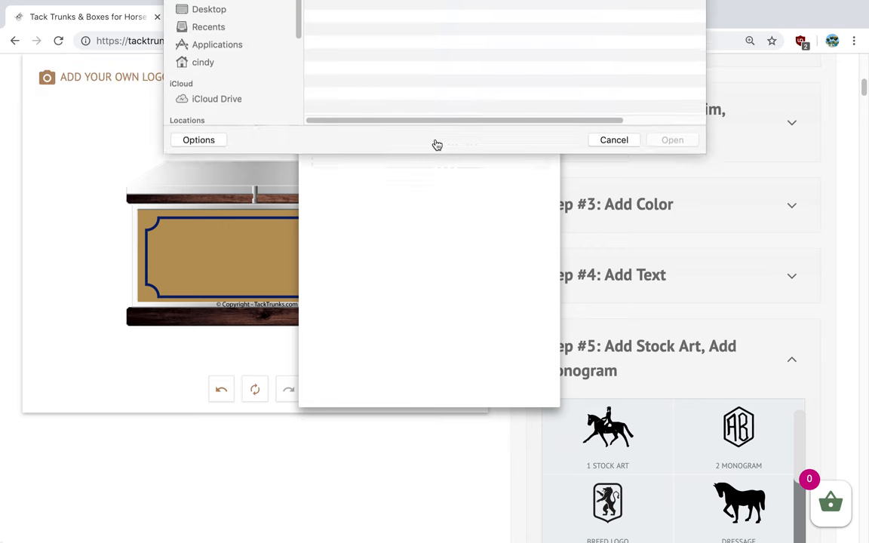
pyautogui.click(214, 106)
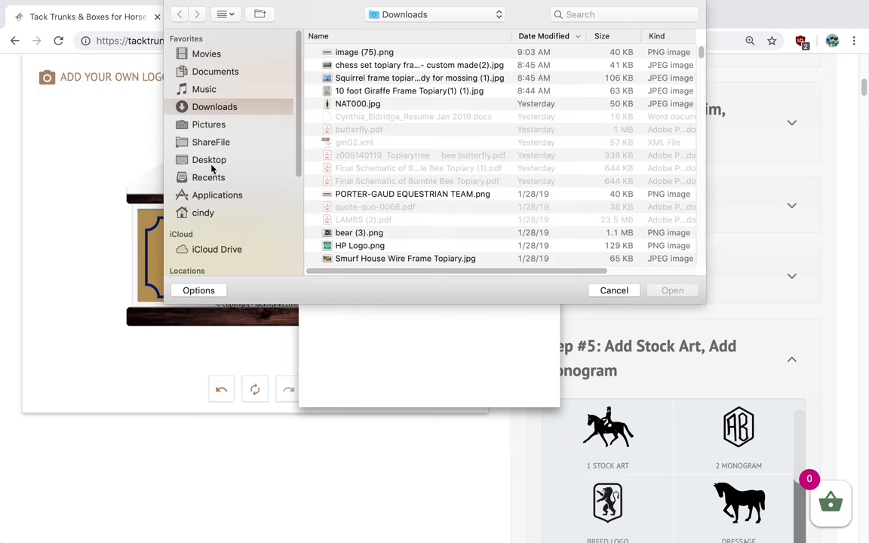
pyautogui.click(208, 160)
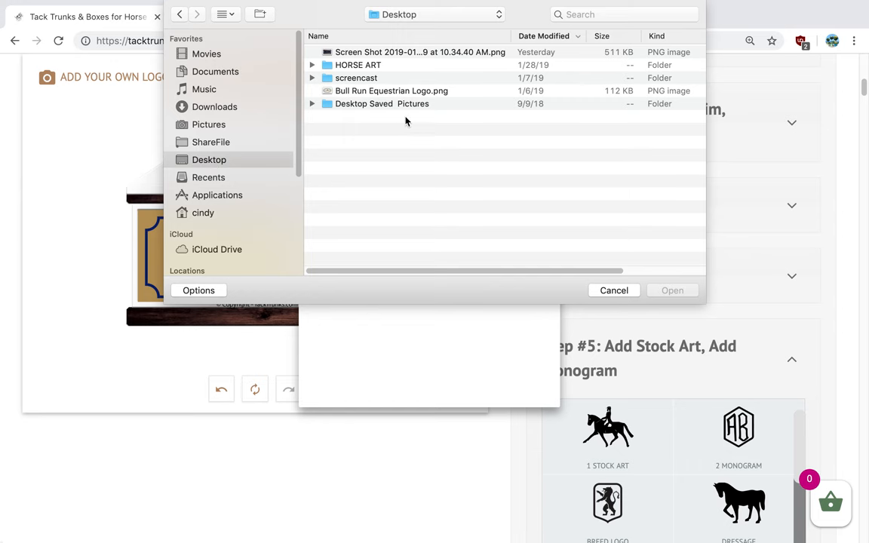
pyautogui.click(393, 91)
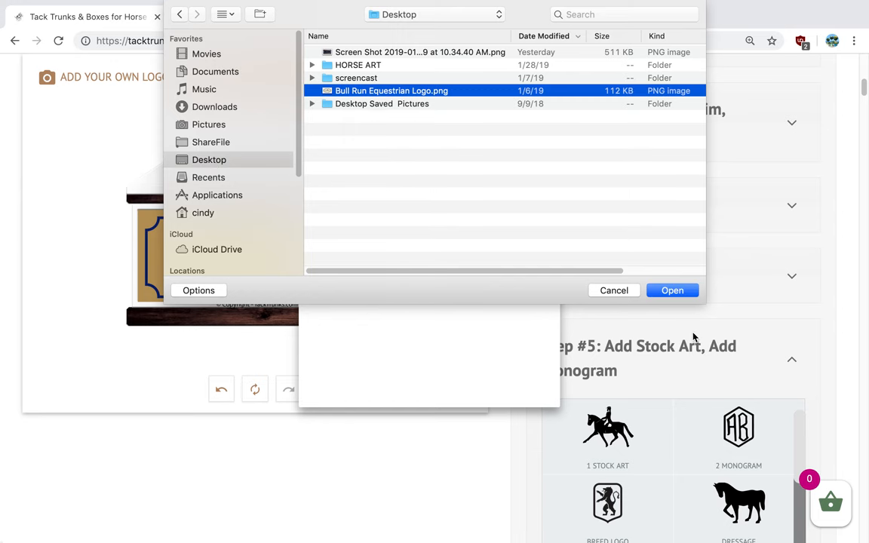
pyautogui.click(672, 289)
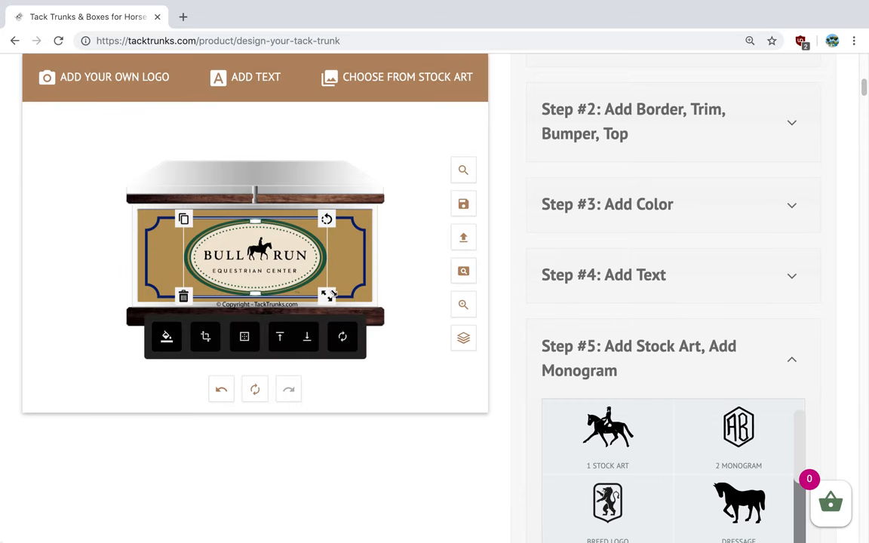
pyautogui.moveTo(327, 295); pyautogui.dragTo(302, 287)
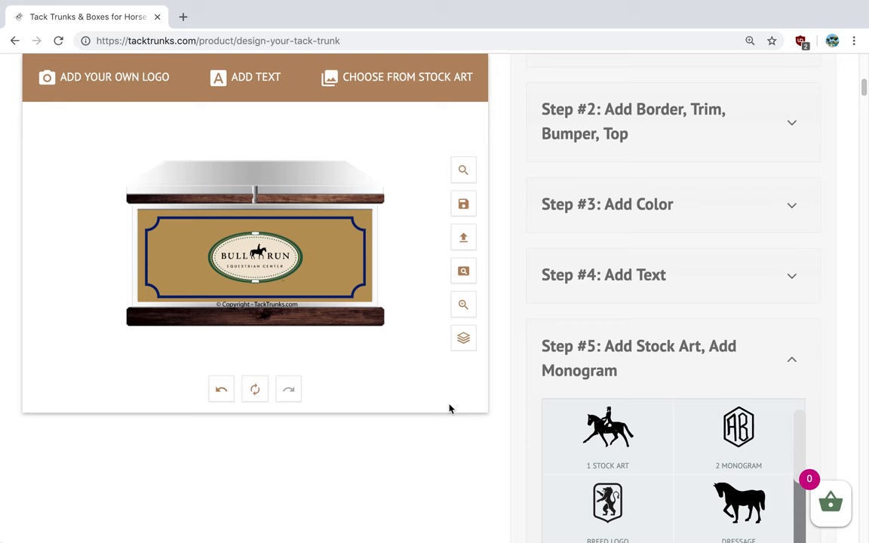
pyautogui.moveTo(348, 264)
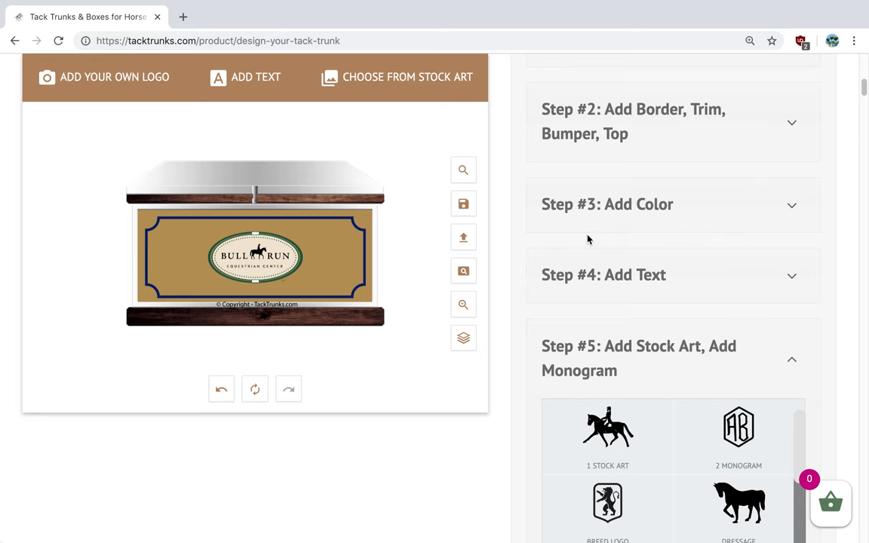
# In Step #3, colour the trunk body STANDARD-COLOR-FOREST-GREEN.
pyautogui.click(607, 205)
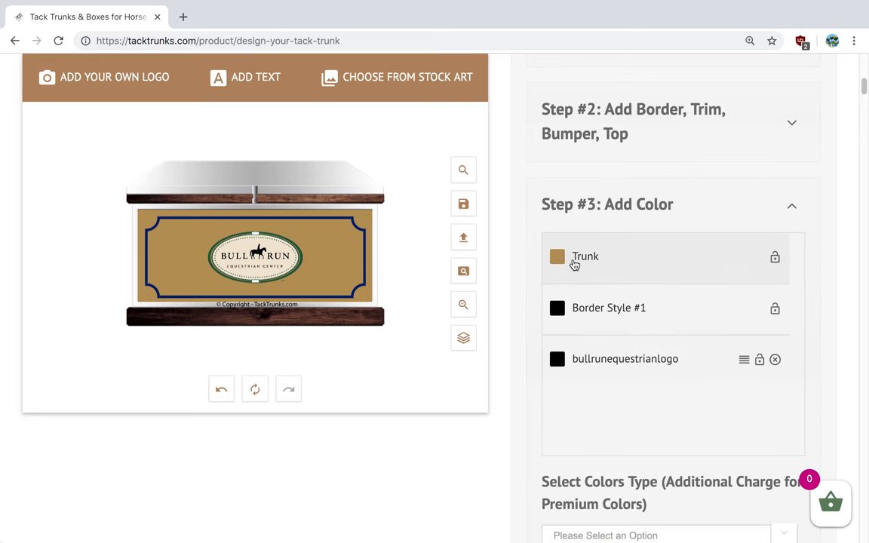
pyautogui.click(557, 257)
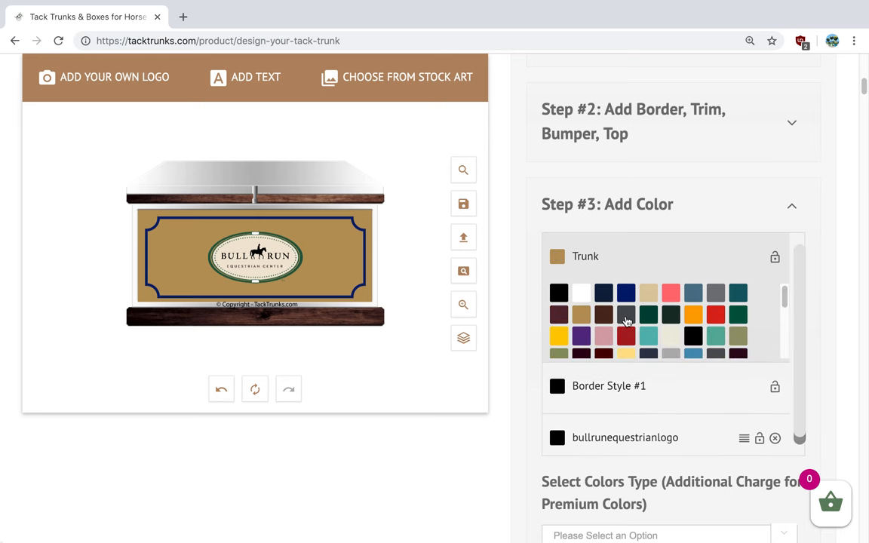
pyautogui.moveTo(738, 316)
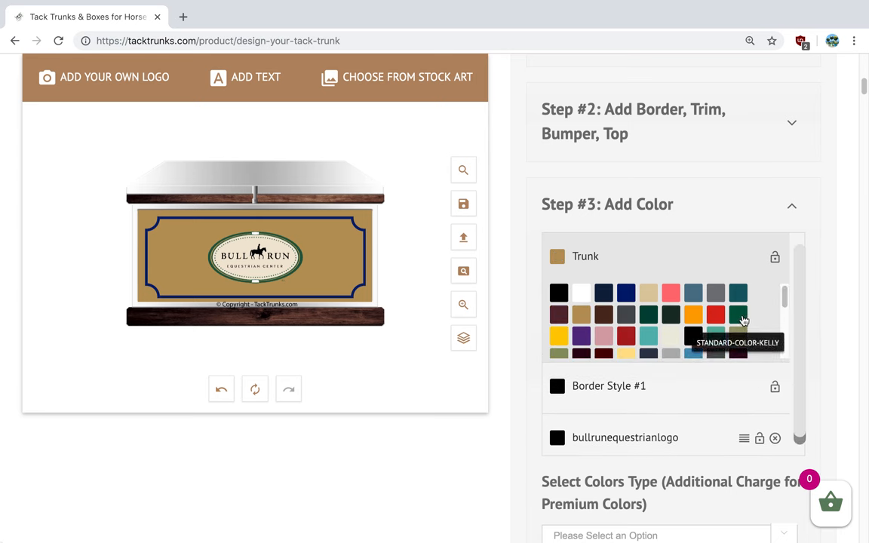
pyautogui.click(715, 314)
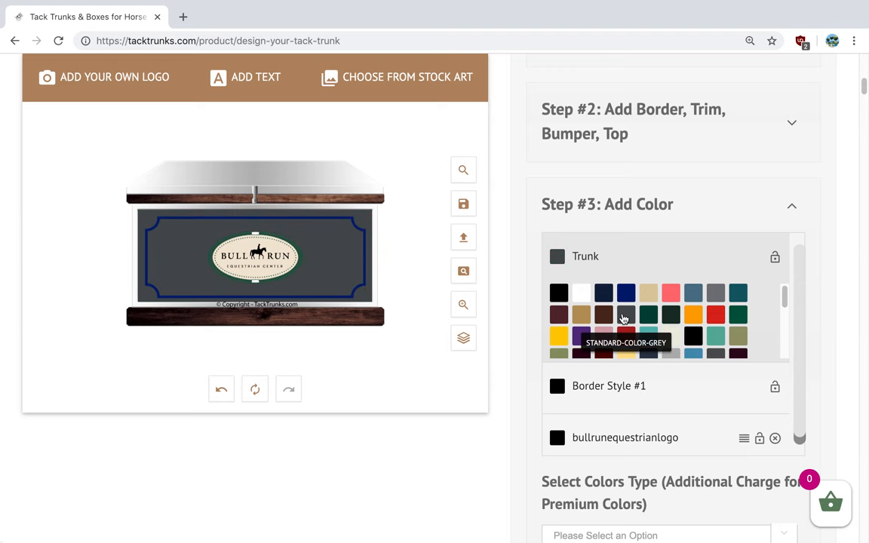
pyautogui.click(649, 315)
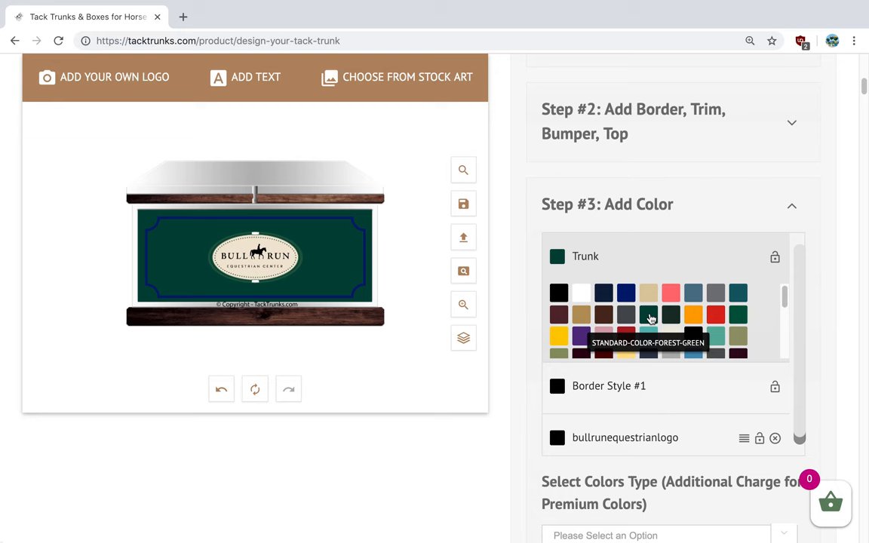
pyautogui.moveTo(483, 405)
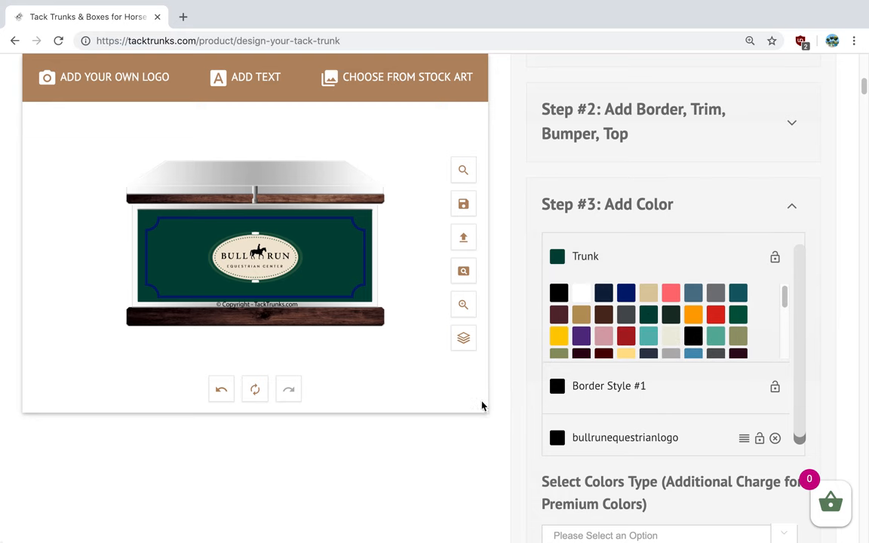
pyautogui.moveTo(483, 413)
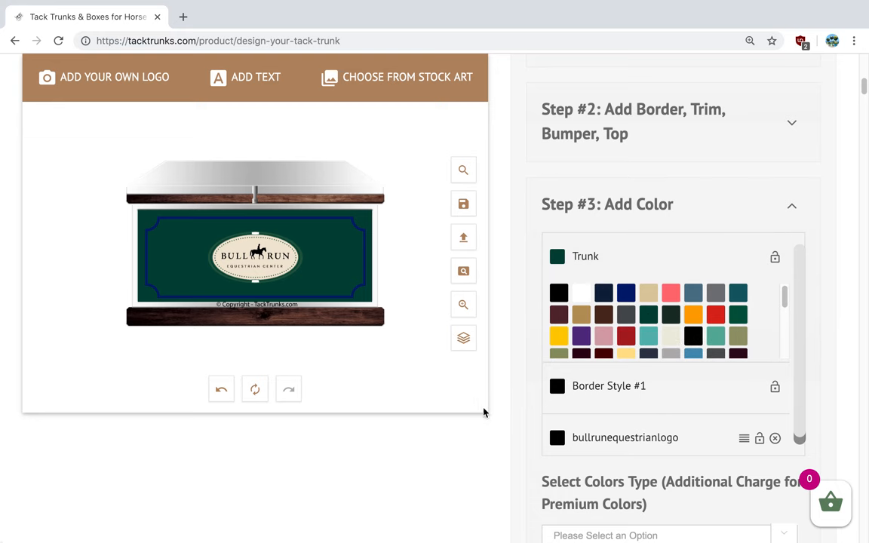
pyautogui.click(561, 256)
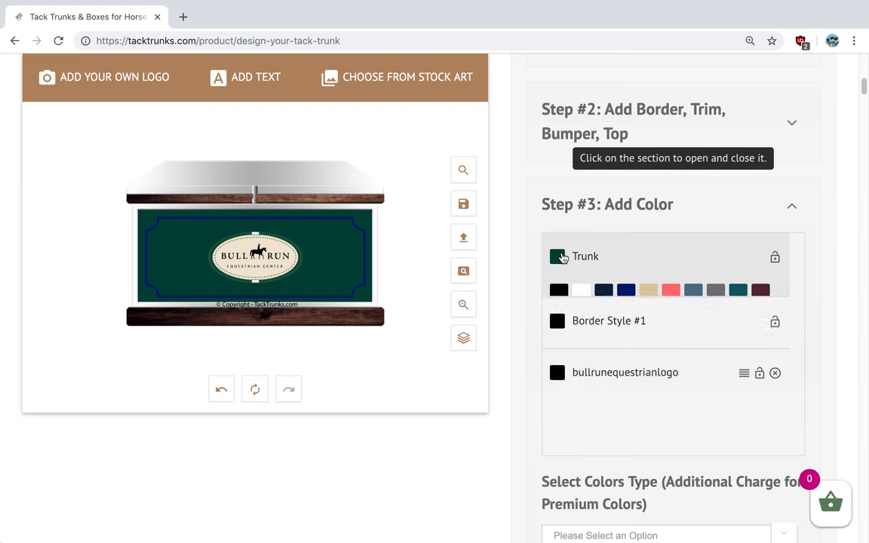
# Colour Border Style #1 cream.
pyautogui.click(609, 320)
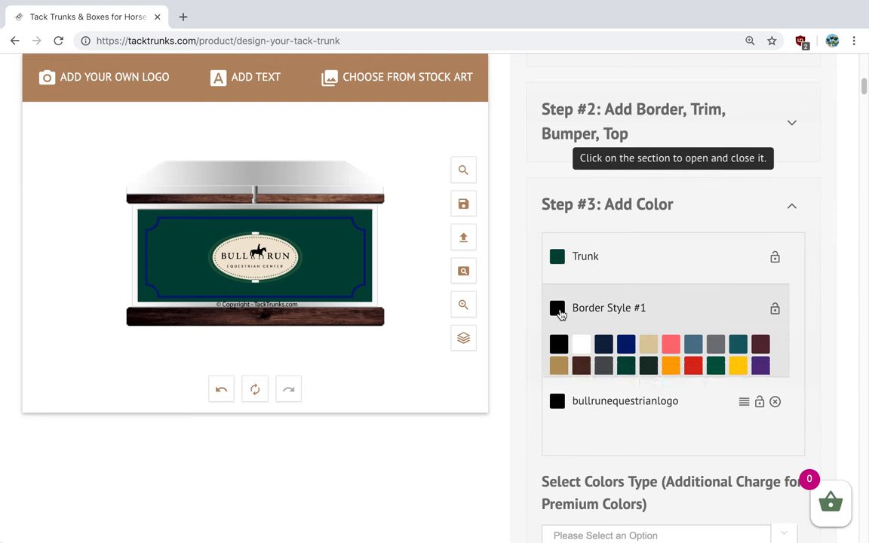
pyautogui.click(649, 345)
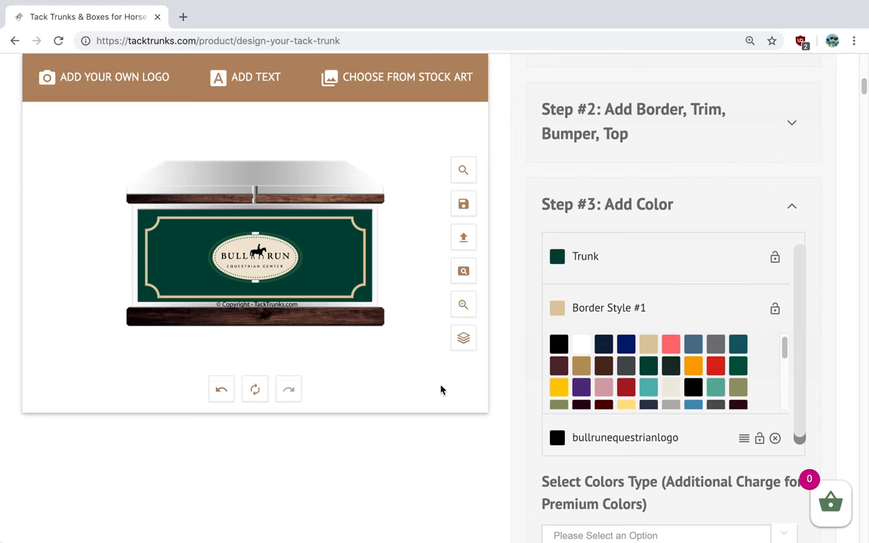
pyautogui.moveTo(461, 402)
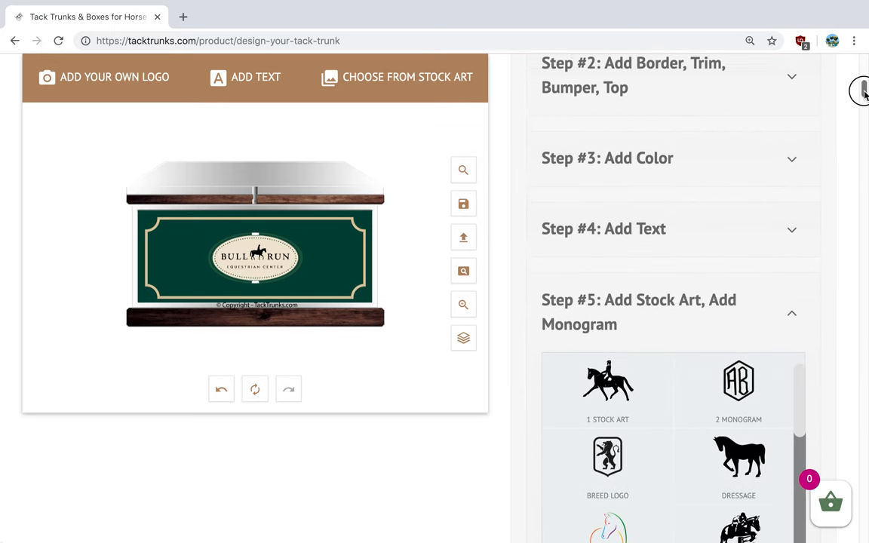
# Expand Step #6: Additional Options, review them, and reveal the $815.35 final total.
pyautogui.scroll(-3)
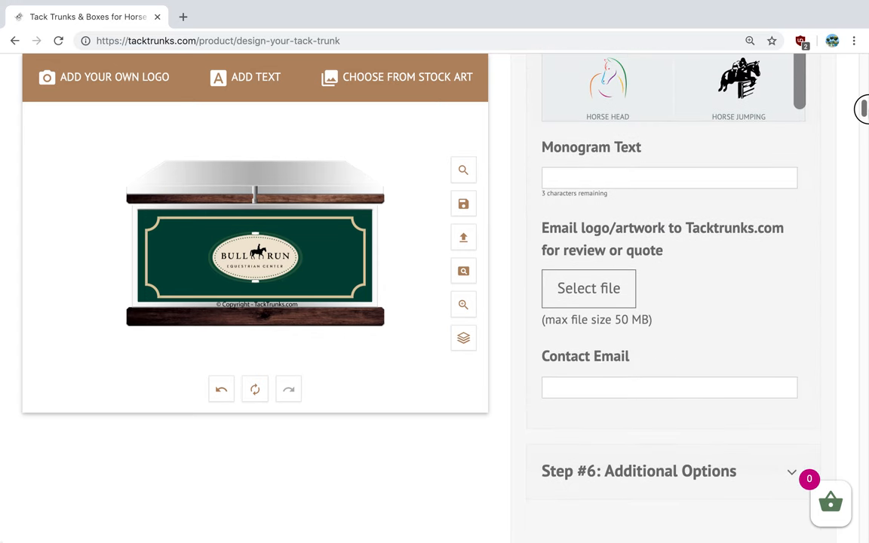
pyautogui.scroll(-3)
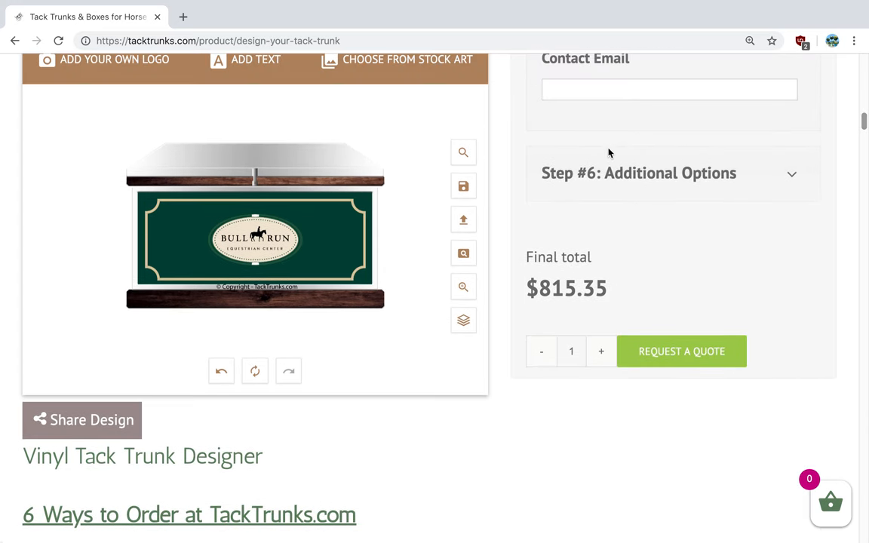
pyautogui.click(639, 172)
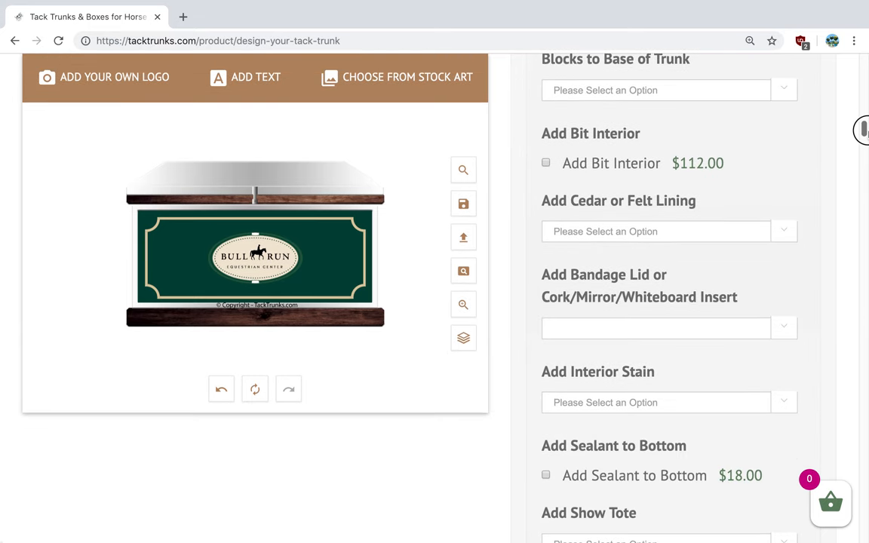
pyautogui.scroll(-3)
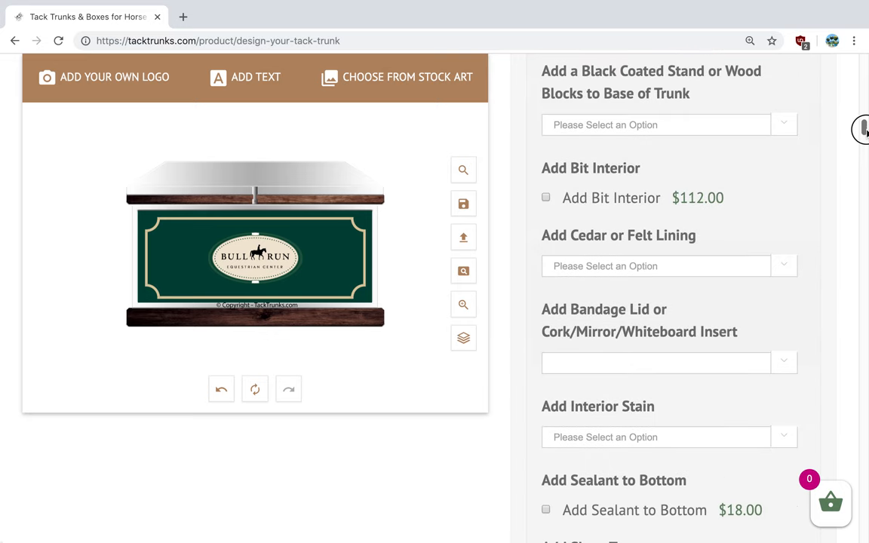
pyautogui.scroll(-3)
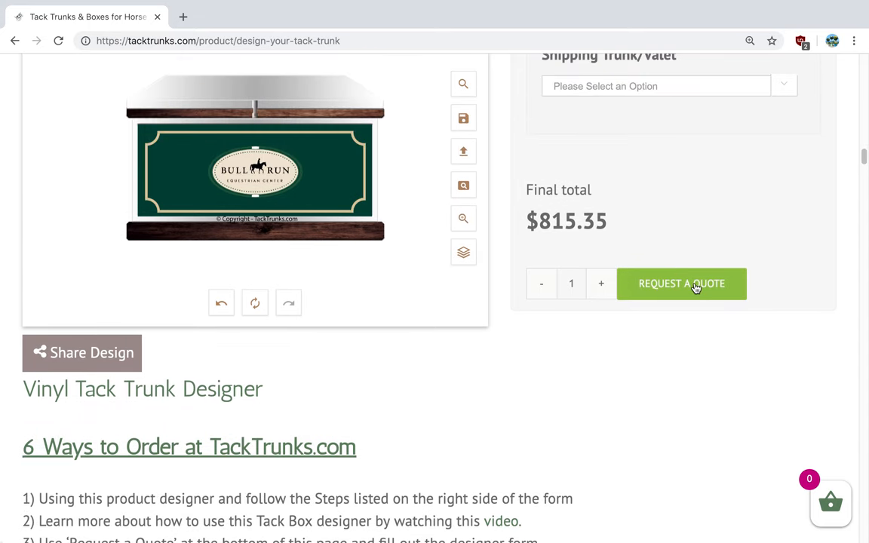
# Request a quote for the $815.35 trunk and proceed from the cart to checkout.
pyautogui.click(682, 283)
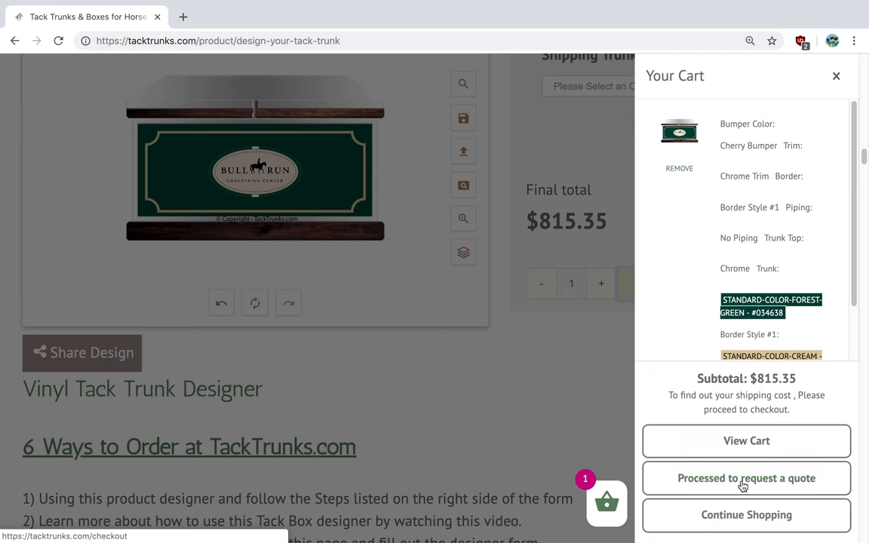
pyautogui.click(745, 478)
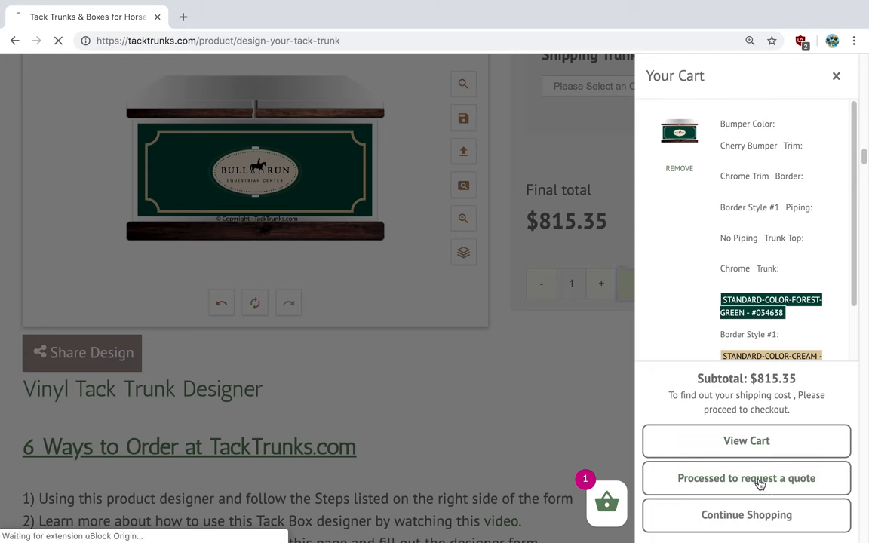
pyautogui.click(745, 477)
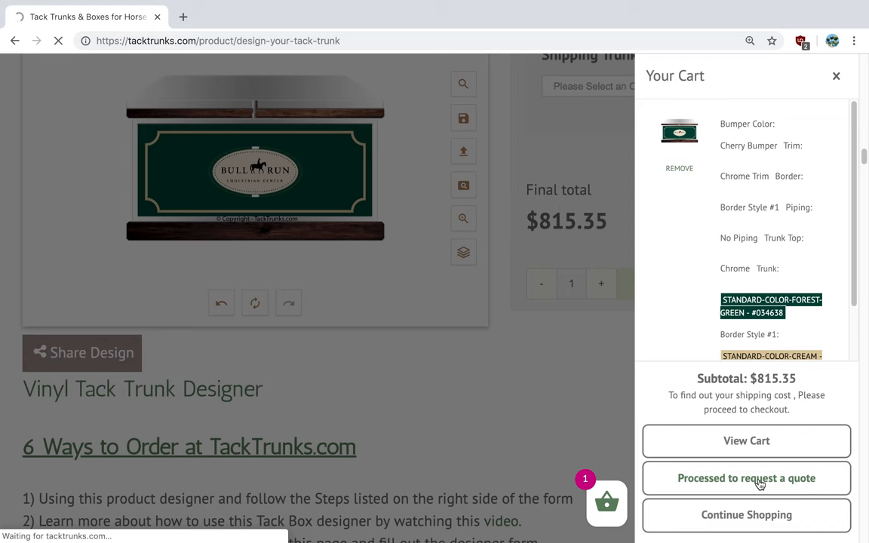
pyautogui.click(745, 478)
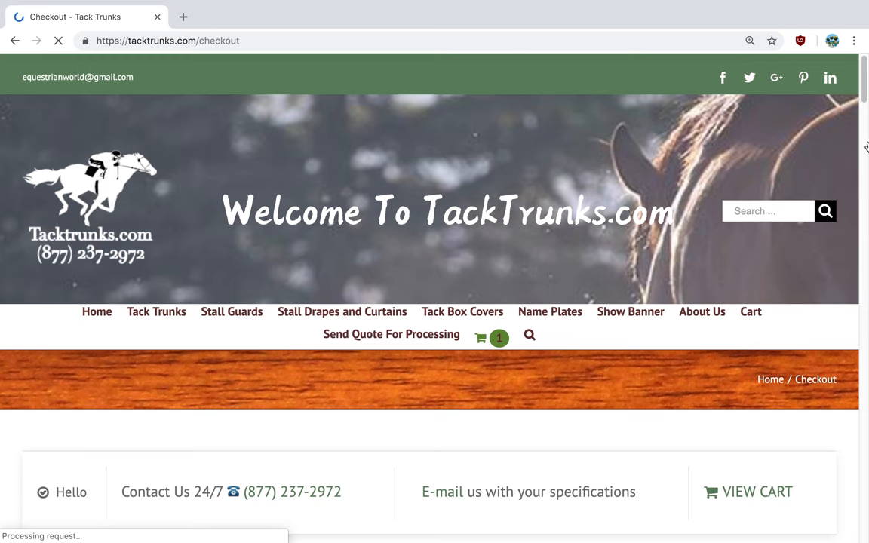
pyautogui.scroll(-3)
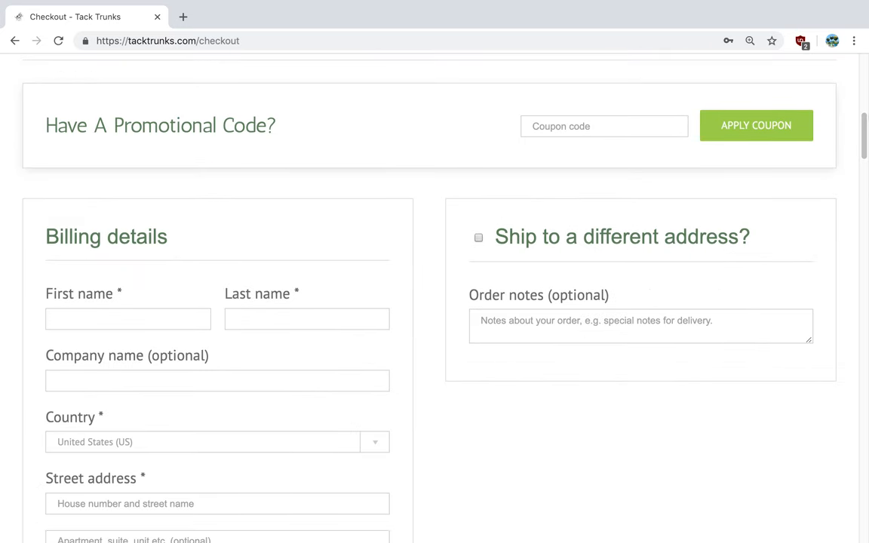
pyautogui.scroll(-3)
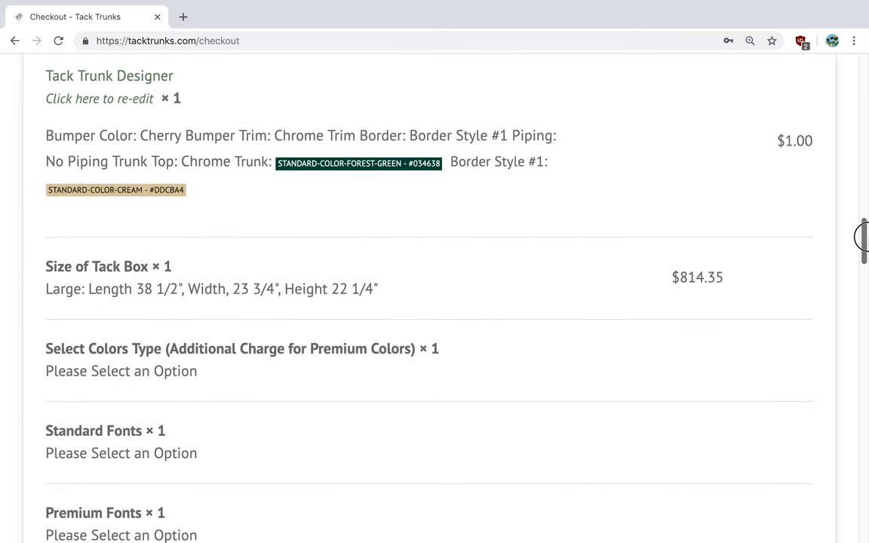
pyautogui.scroll(-3)
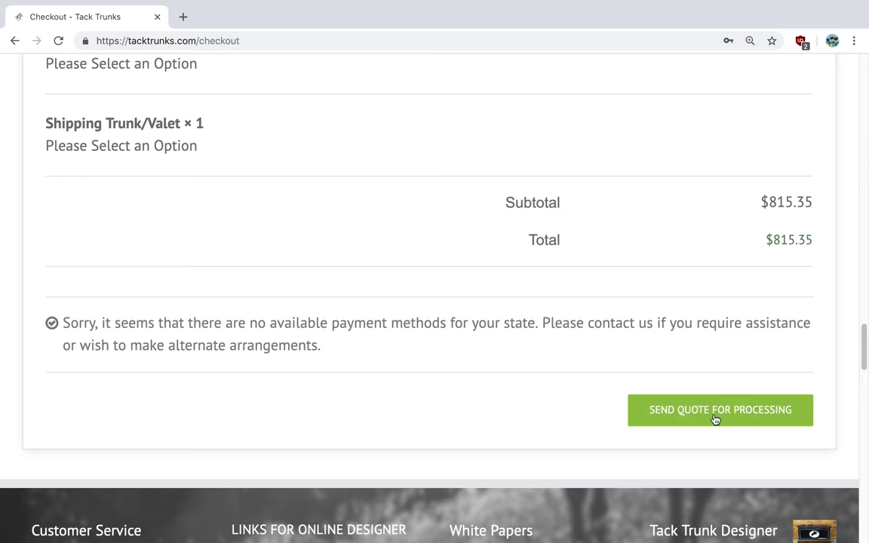
pyautogui.moveTo(745, 414)
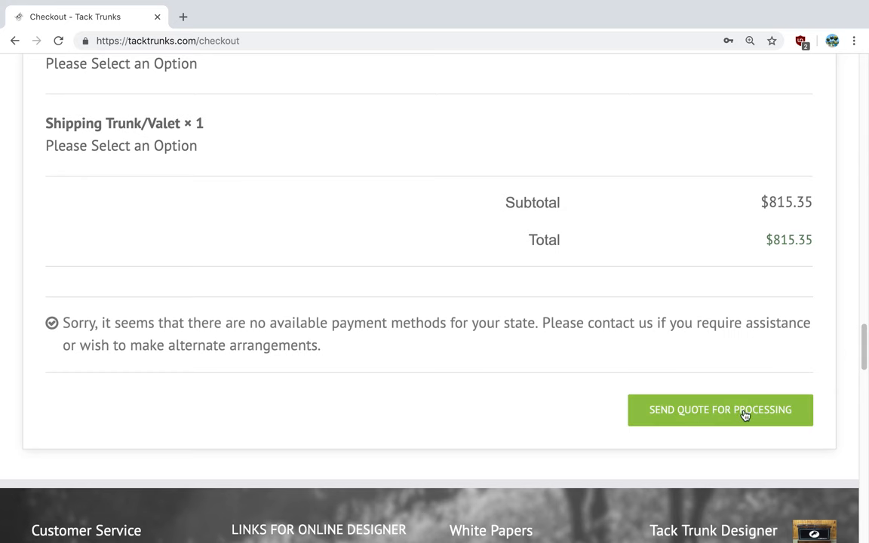